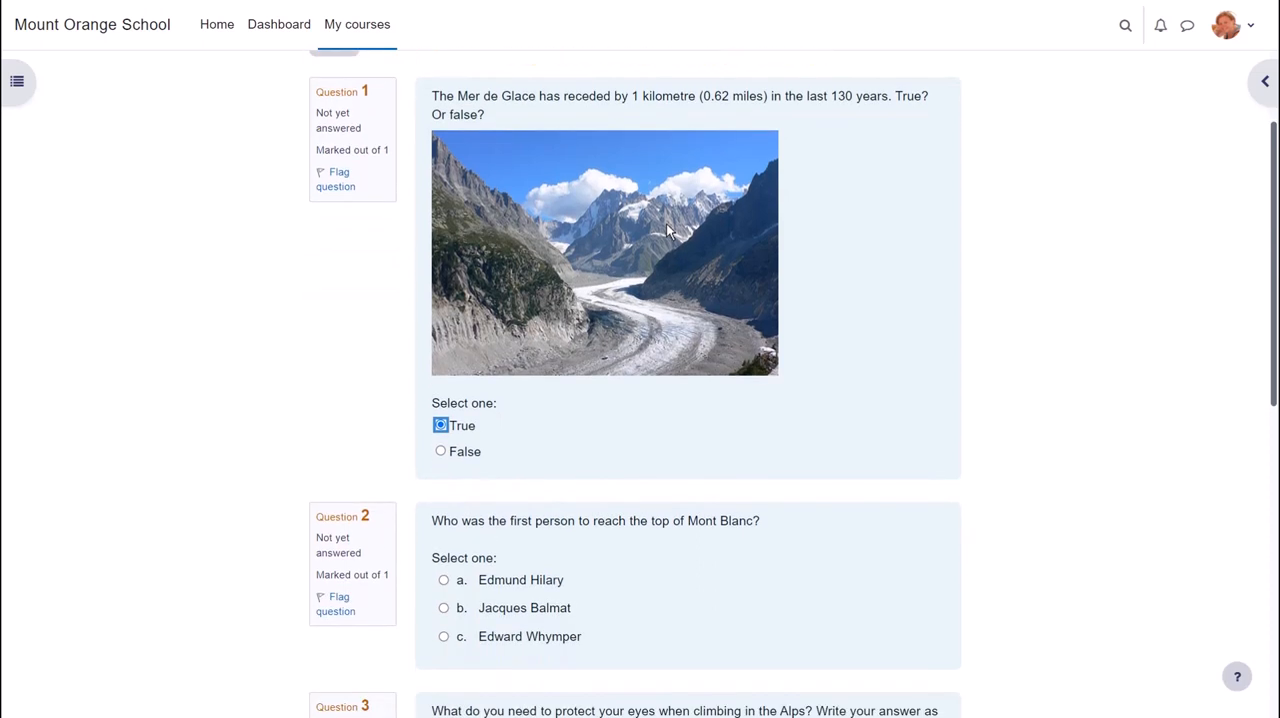
# - Answer Jacques Balmat for question 2 and 'sunglasses' for the eye-protection question
pyautogui.scroll(-3)
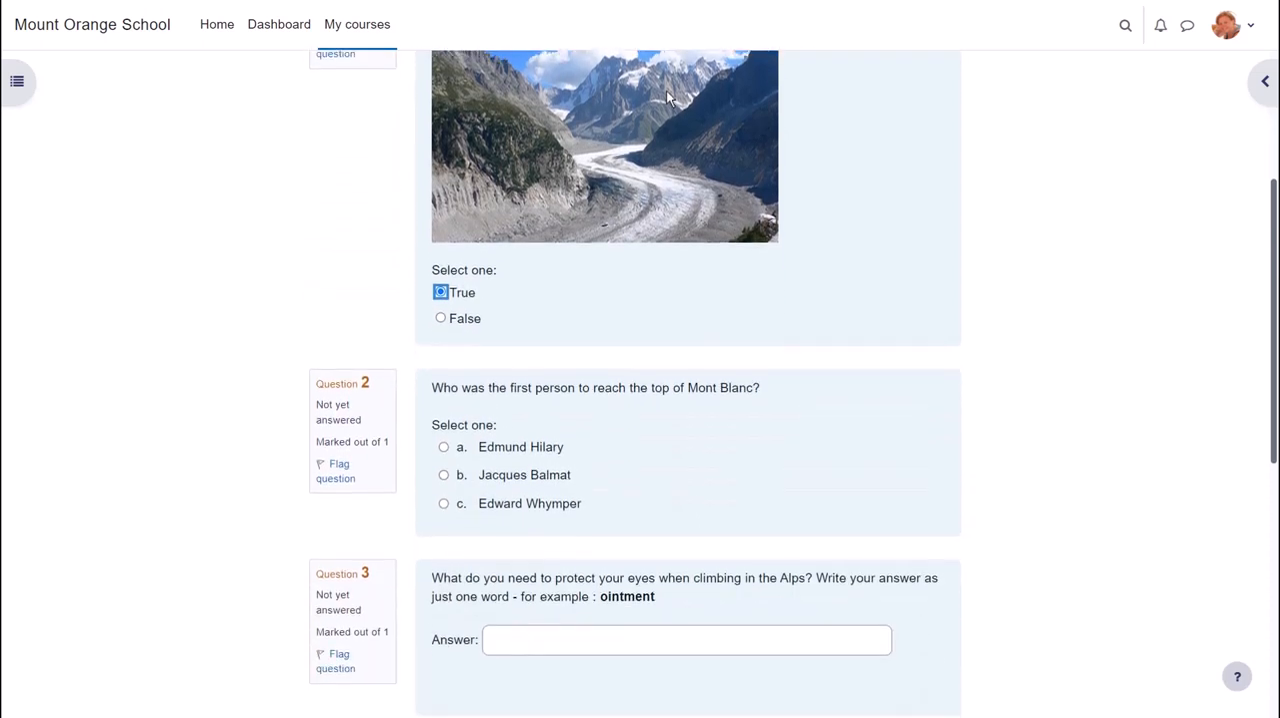
pyautogui.click(443, 471)
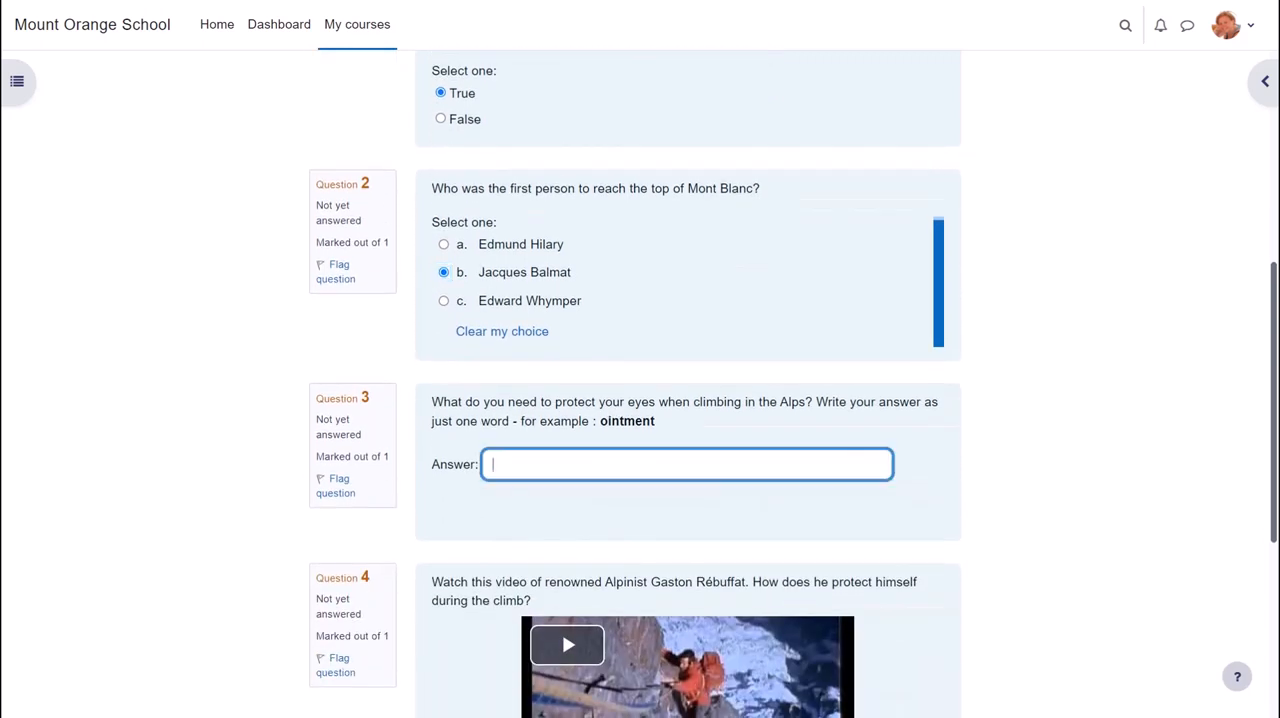
pyautogui.write('sun')
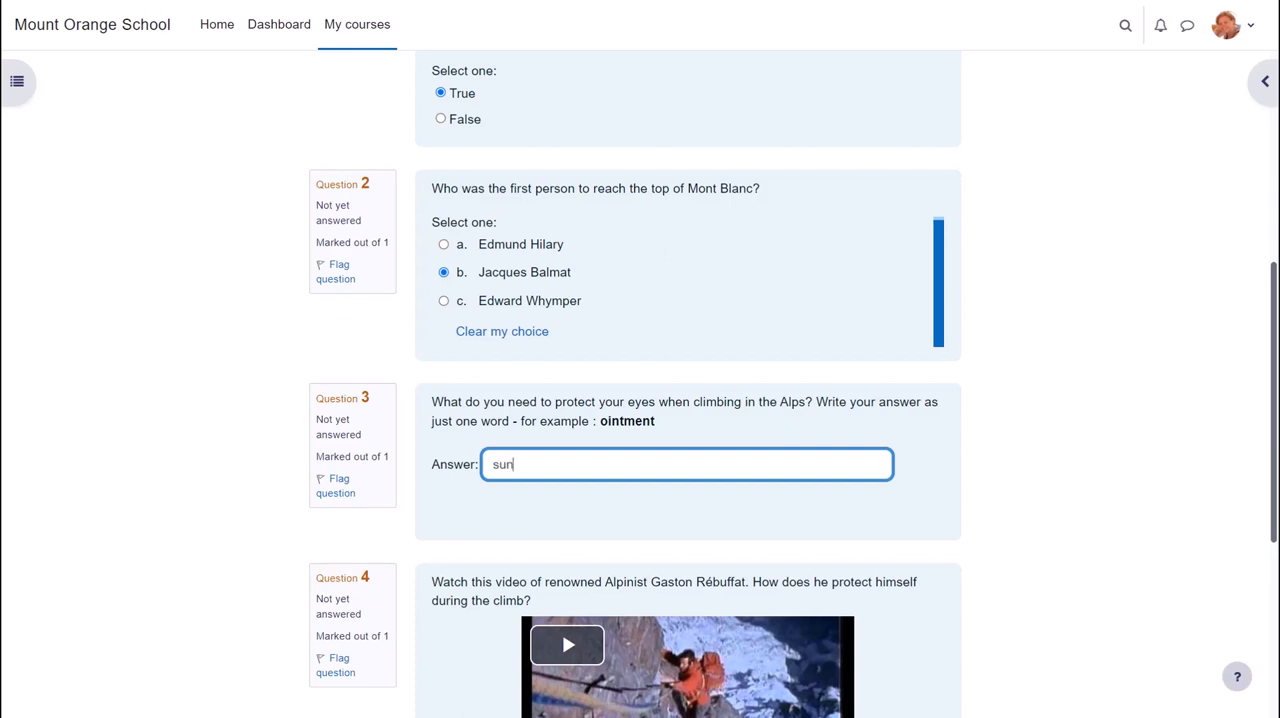
pyautogui.write('glasses')
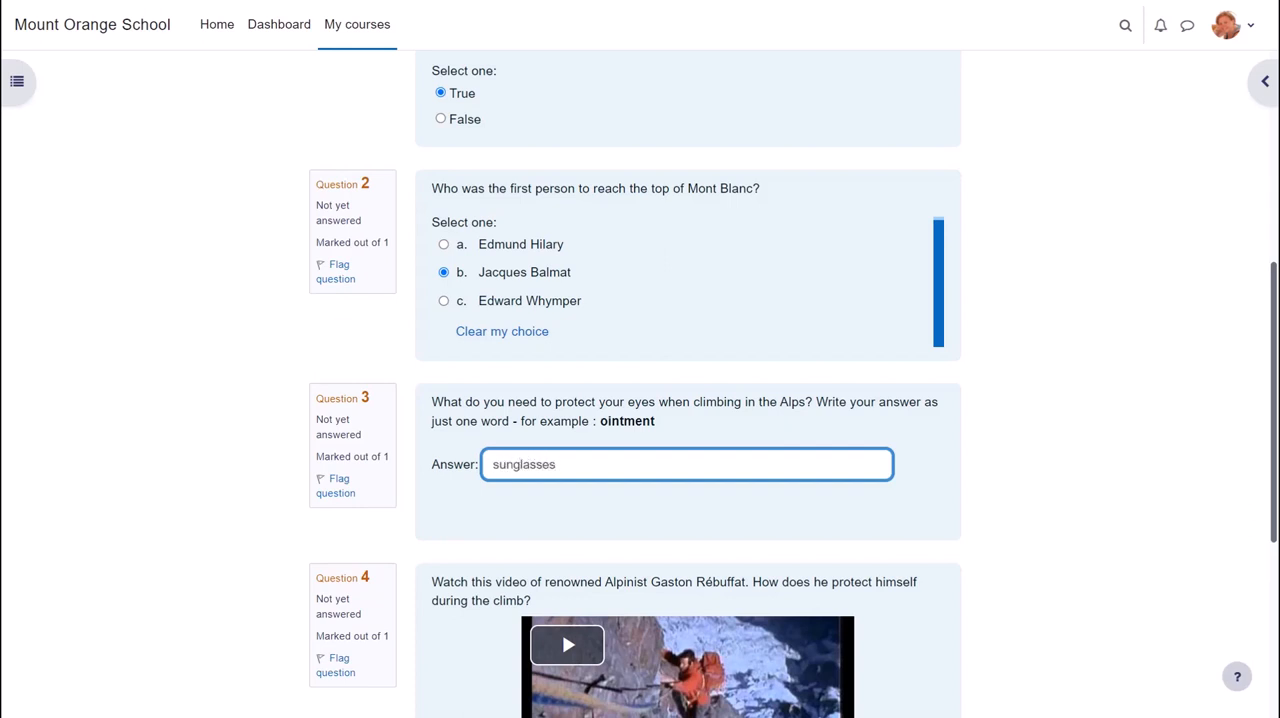
# - Play the Gaston Rébuffat climbing video in question 4
pyautogui.scroll(-3)
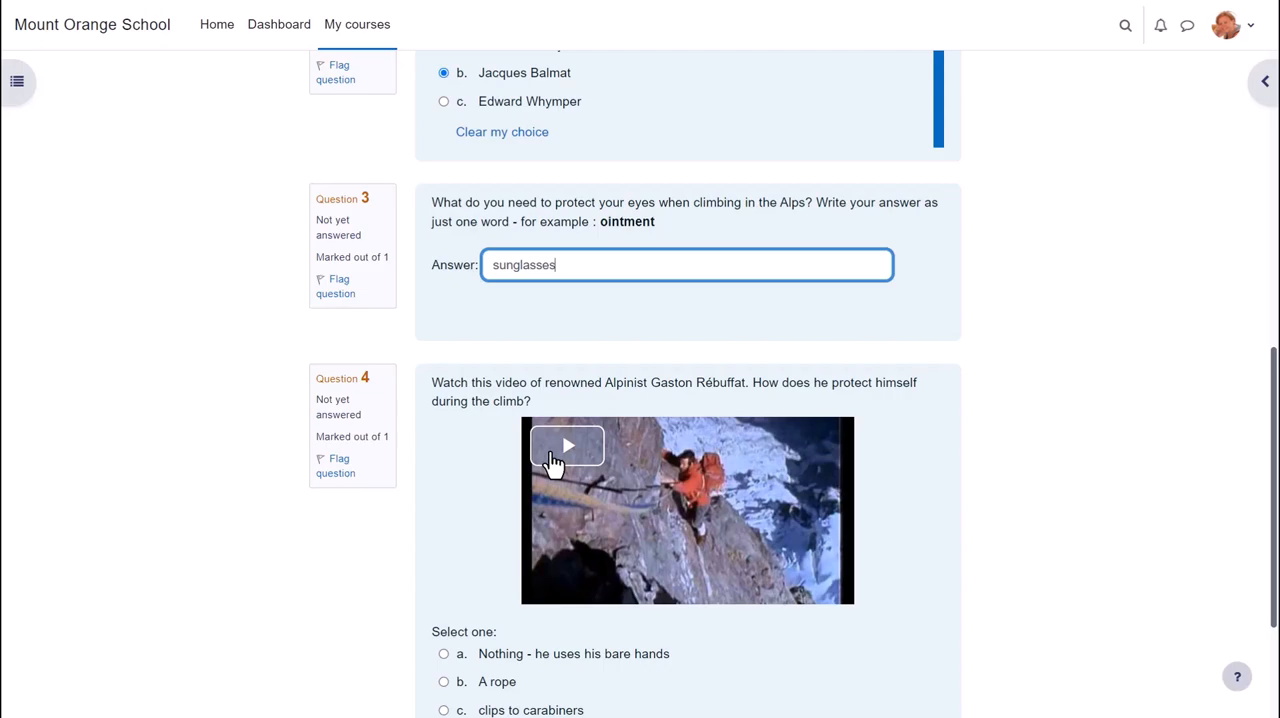
pyautogui.click(567, 445)
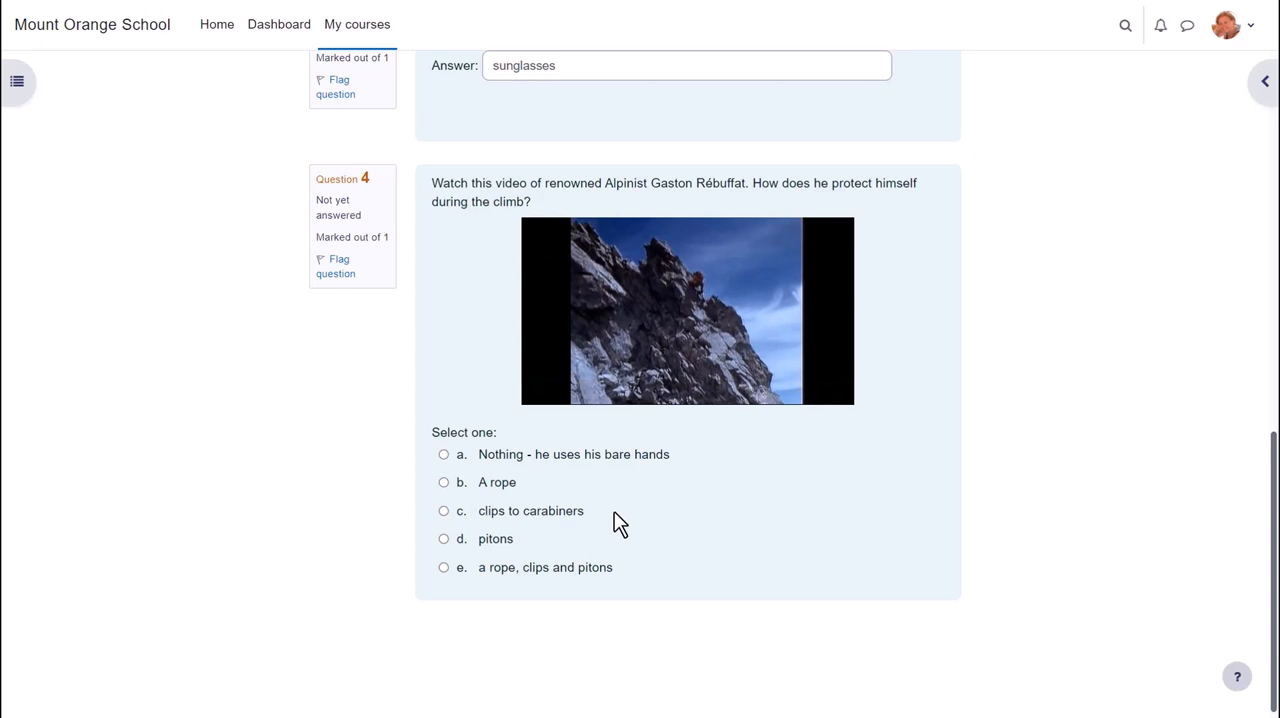
pyautogui.click(443, 454)
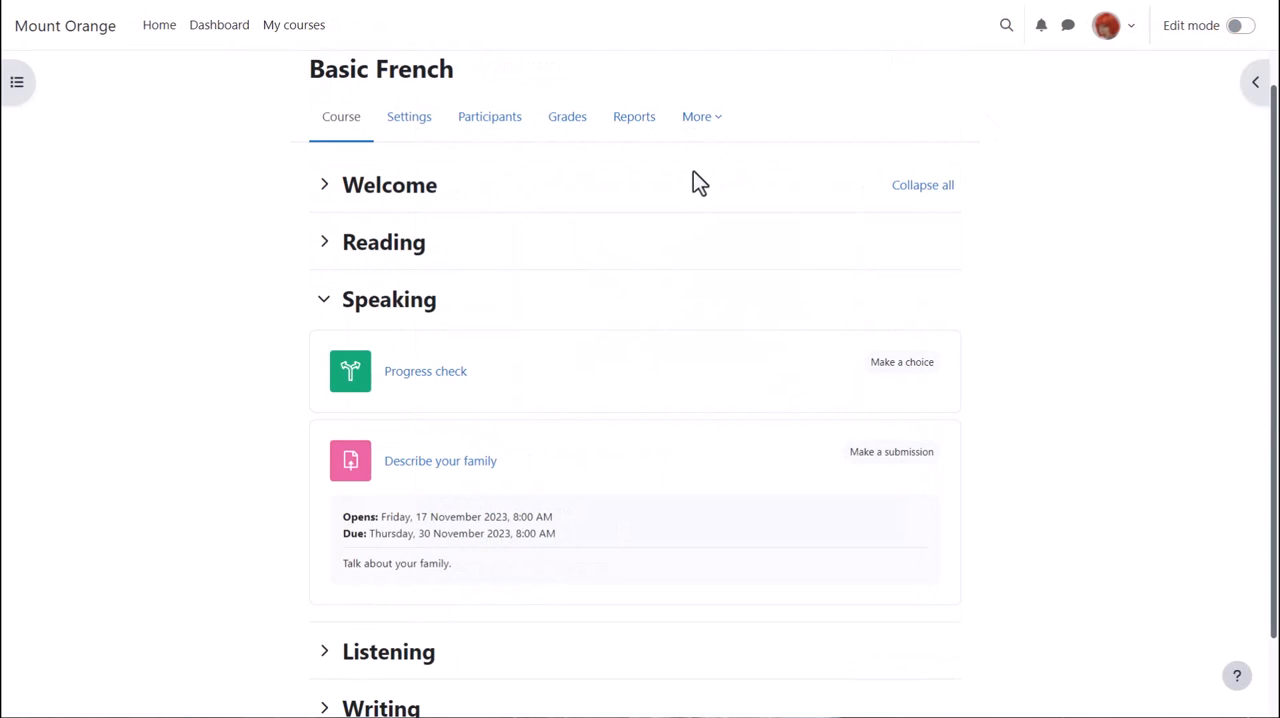
# - Go to the Basic French course's Question bank from the More menu
pyautogui.click(701, 116)
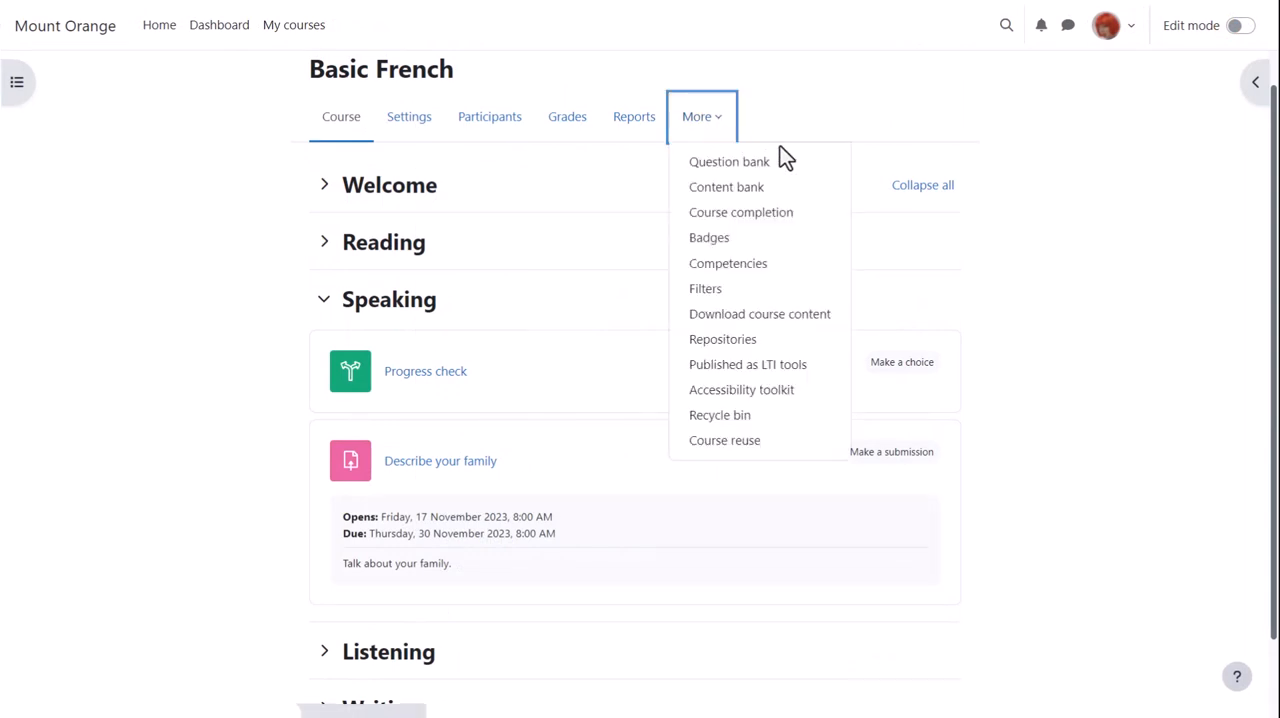
pyautogui.moveTo(729, 161)
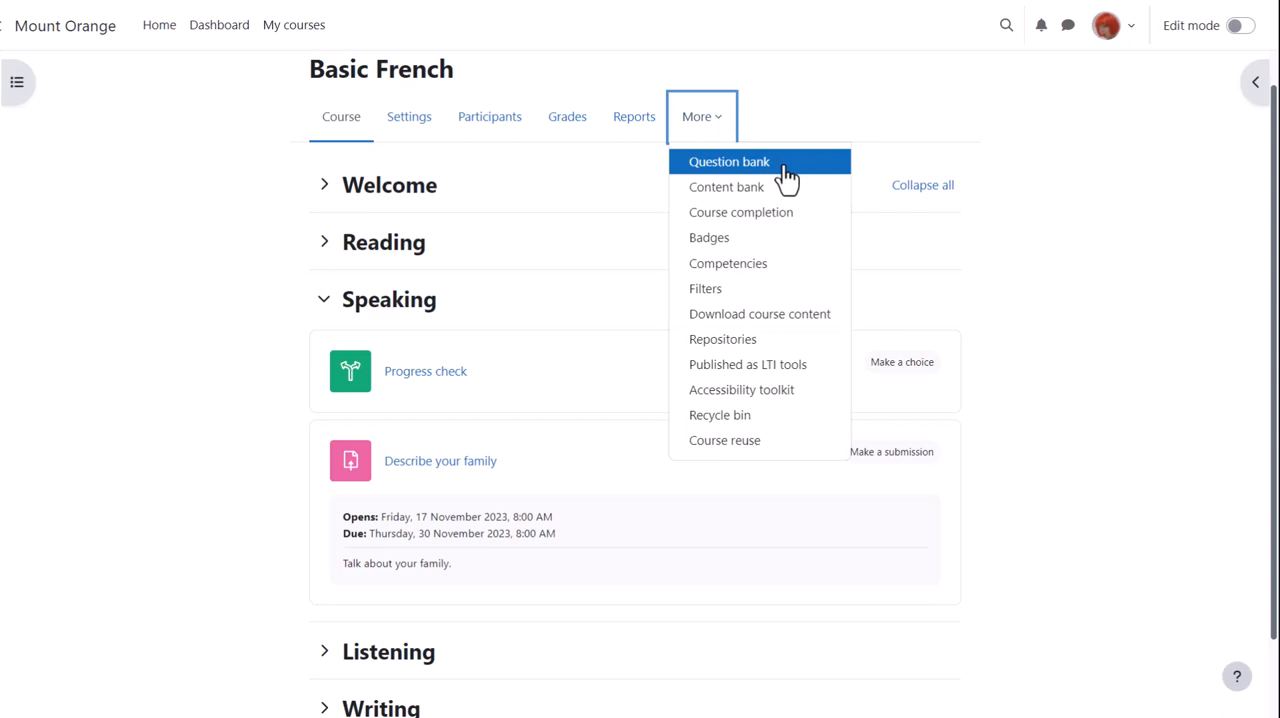
pyautogui.click(728, 161)
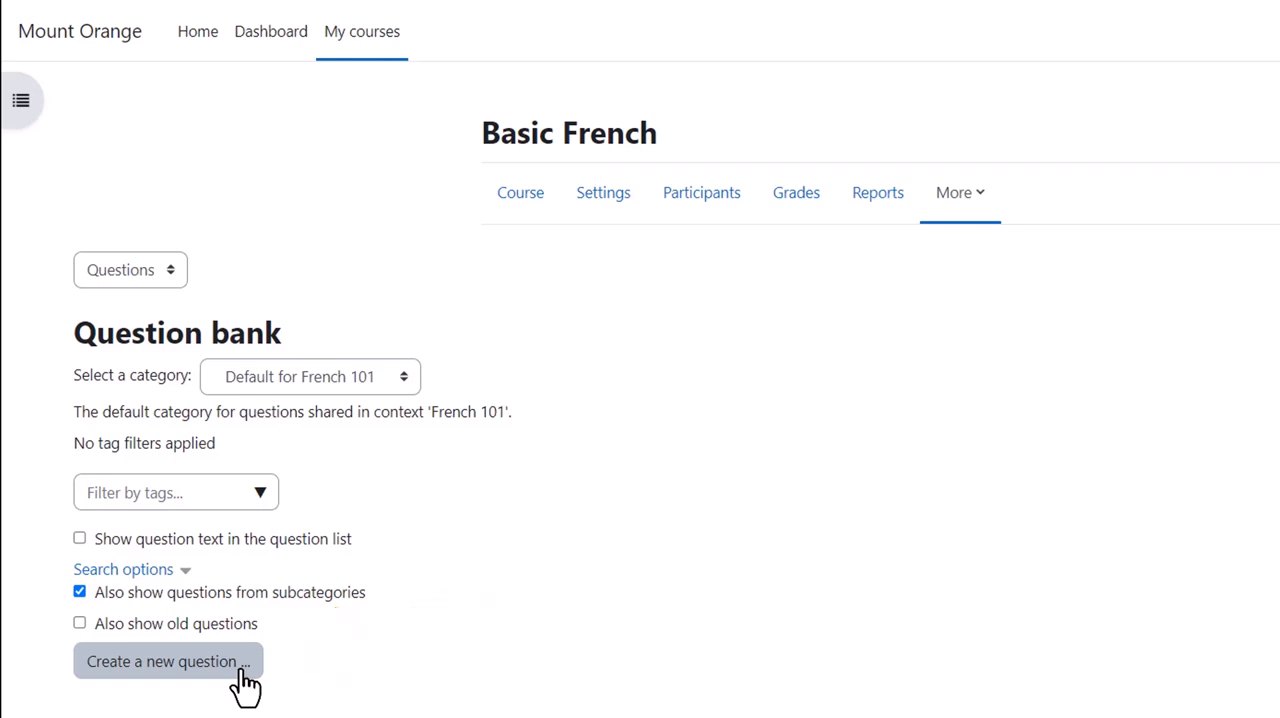
# - Open and dismiss the Harvard mind-wanders question's Edit actions, then tick that question
pyautogui.click(167, 661)
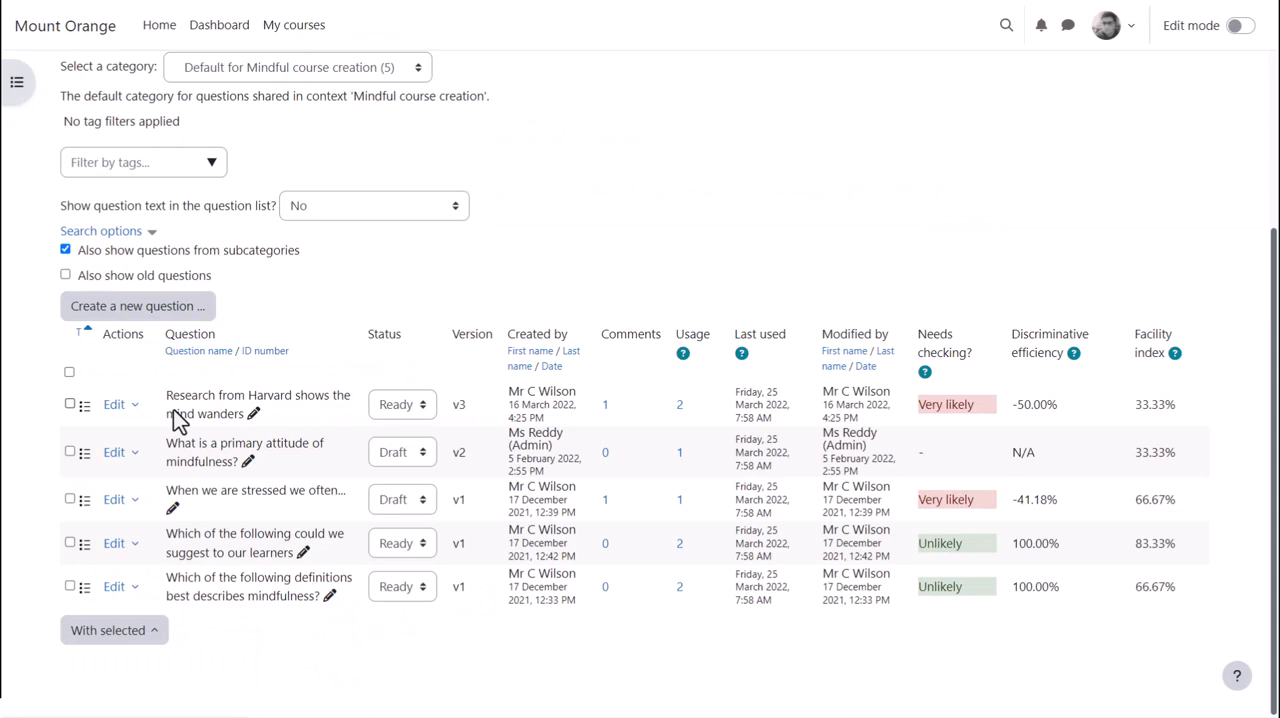
pyautogui.moveTo(134, 420)
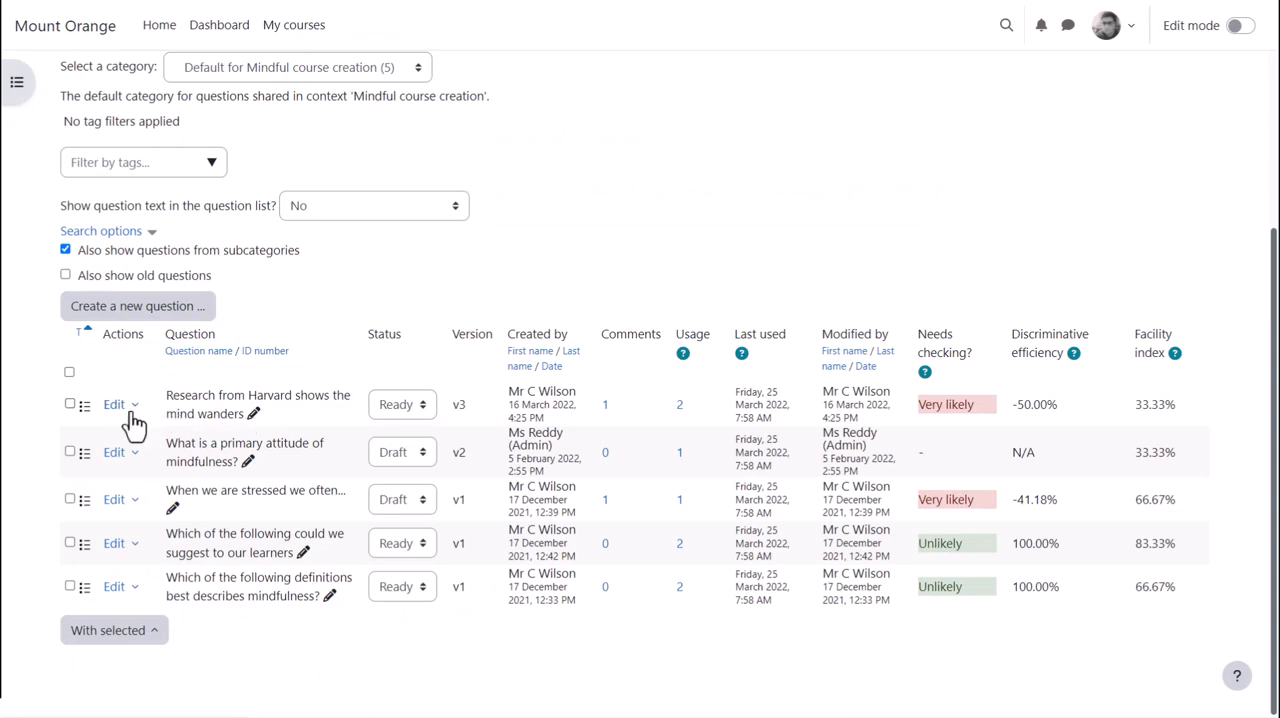
pyautogui.click(113, 404)
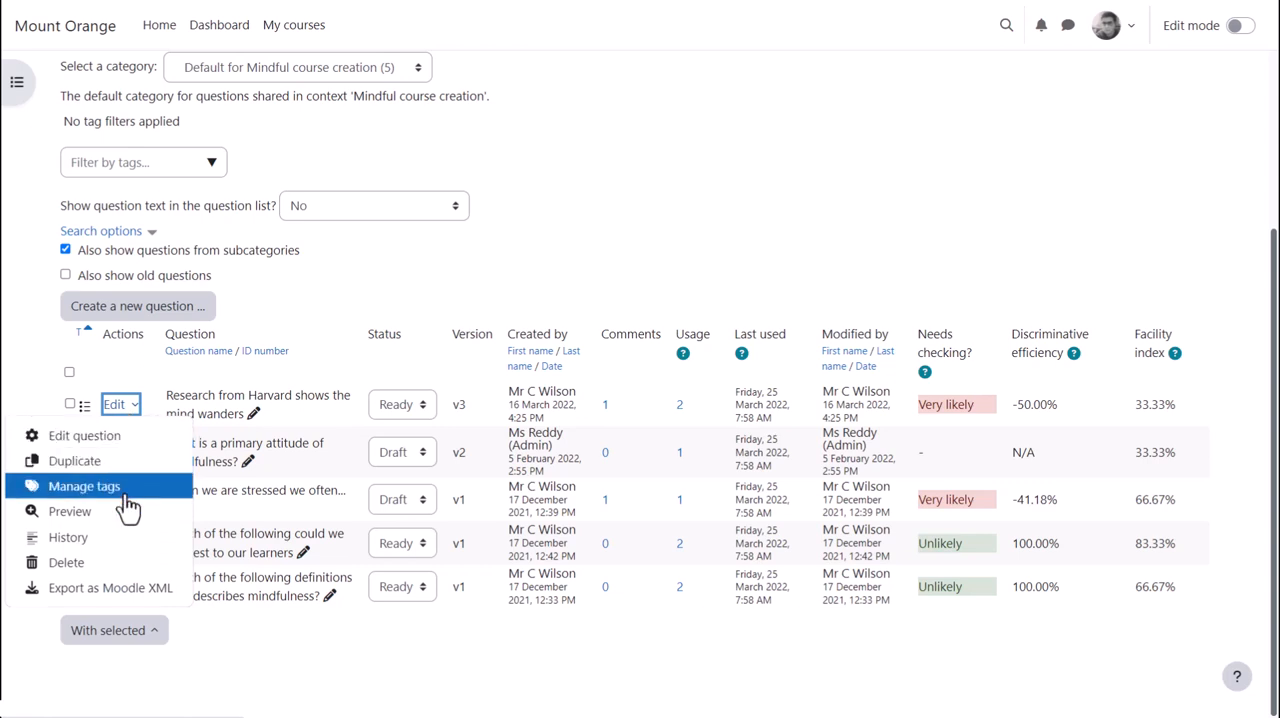
pyautogui.moveTo(293, 453)
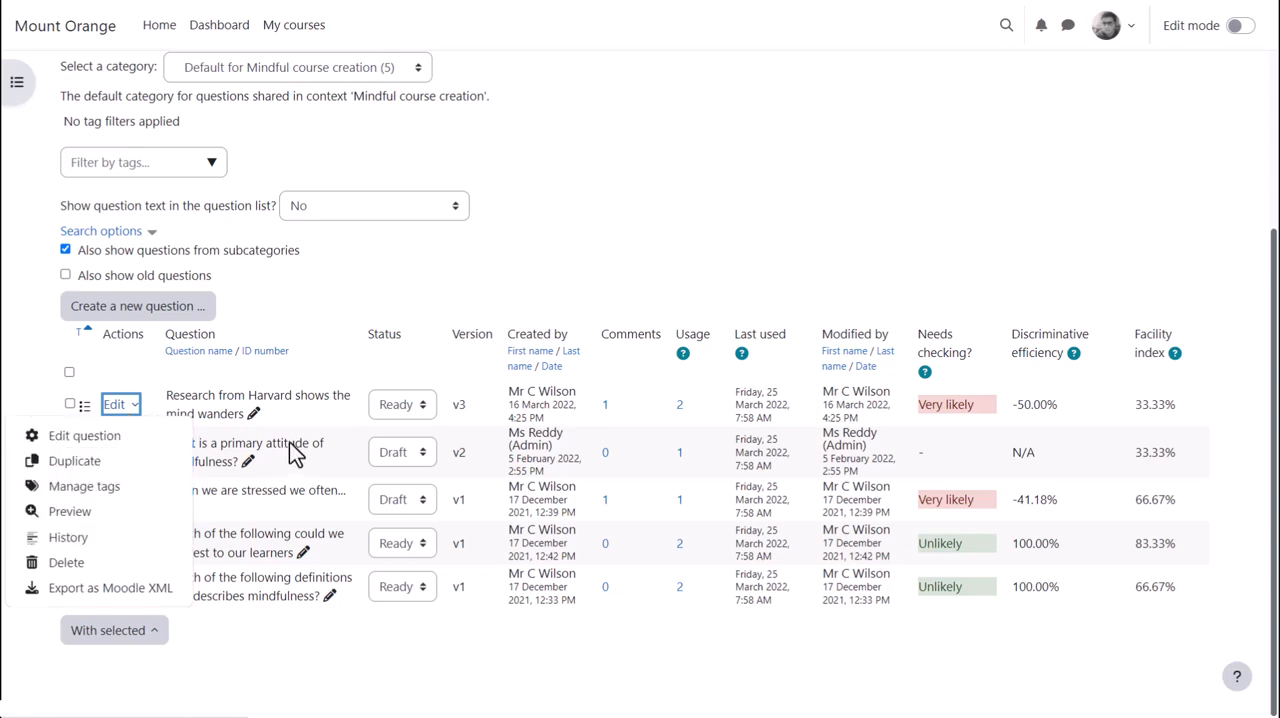
pyautogui.click(70, 403)
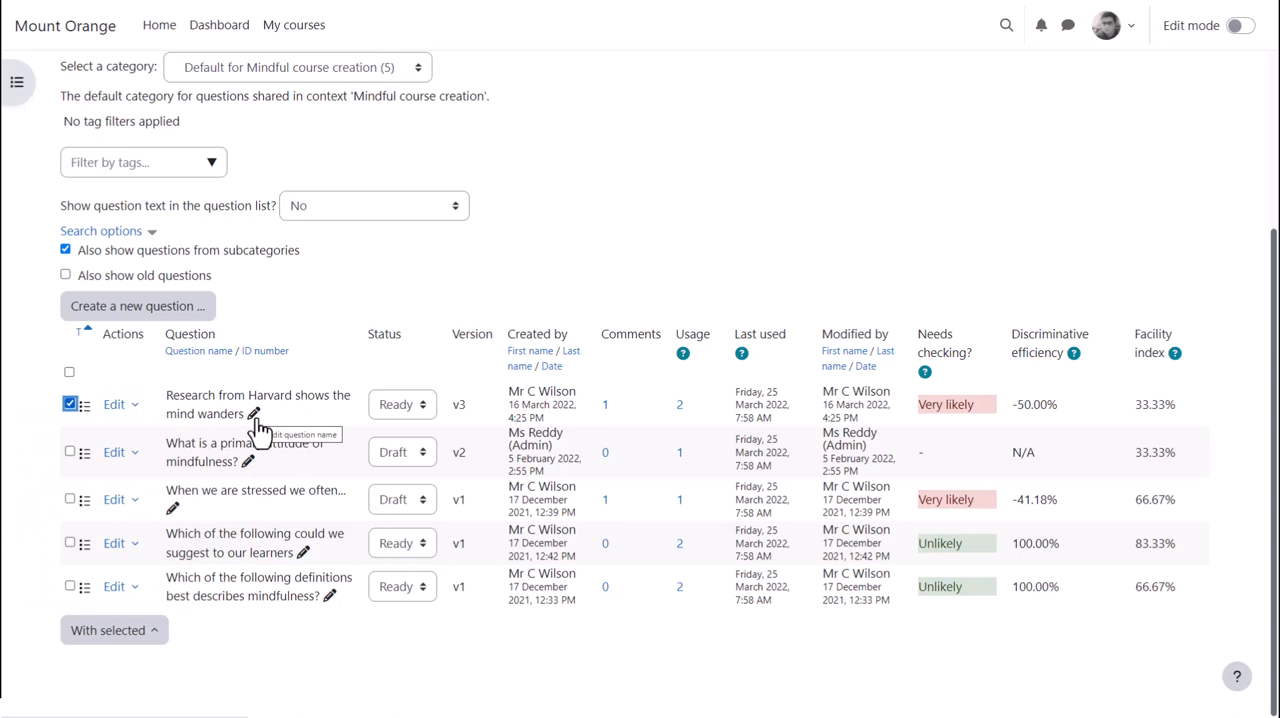
pyautogui.moveTo(447, 440)
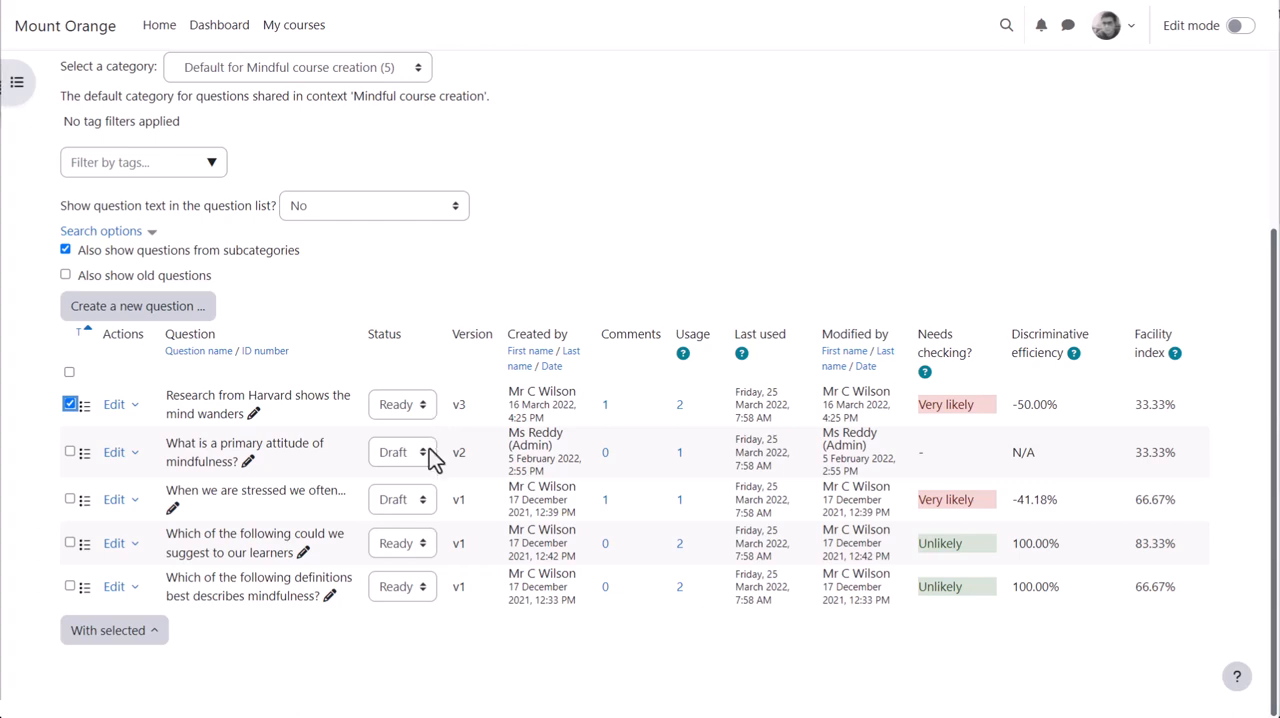
pyautogui.moveTo(473, 470)
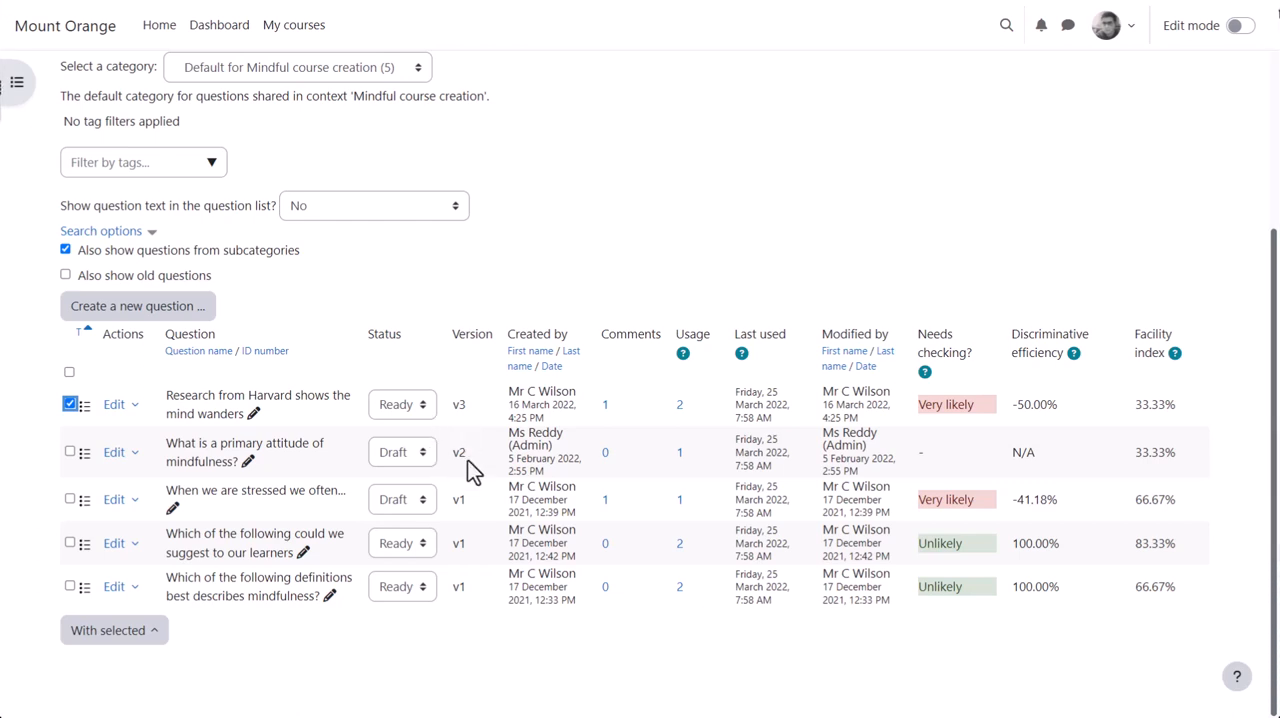
pyautogui.moveTo(615, 443)
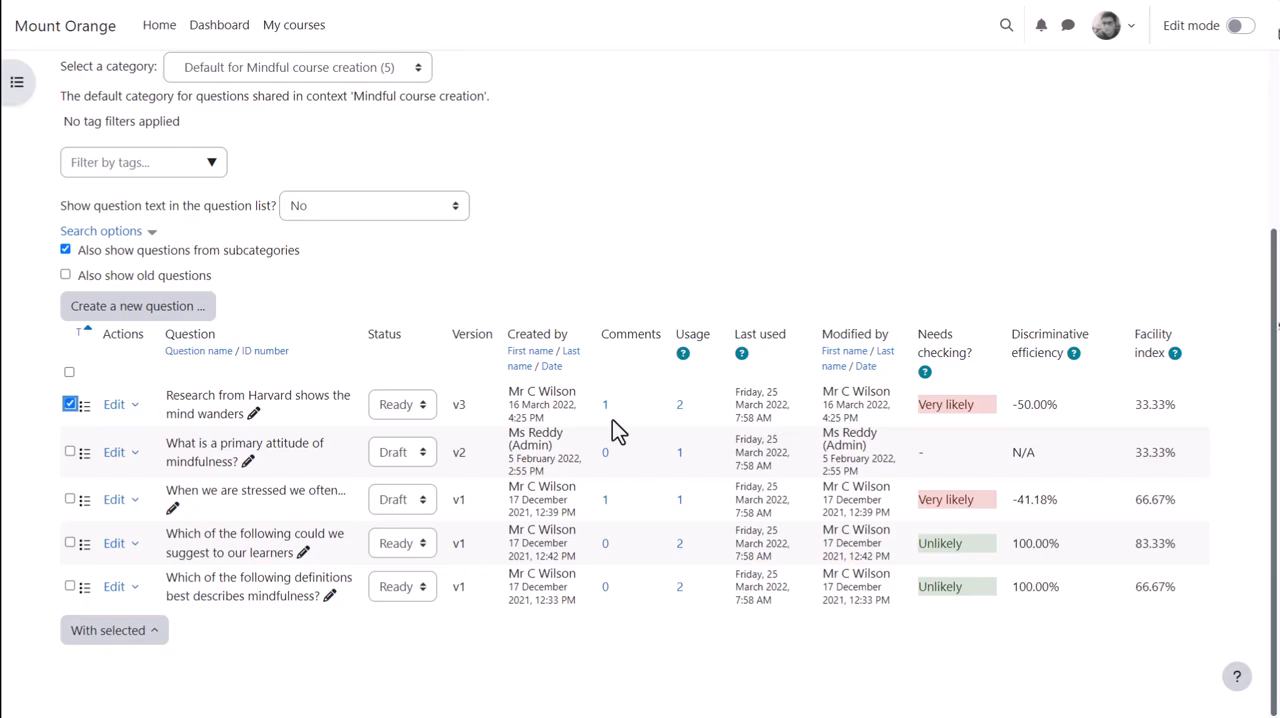
pyautogui.click(605, 404)
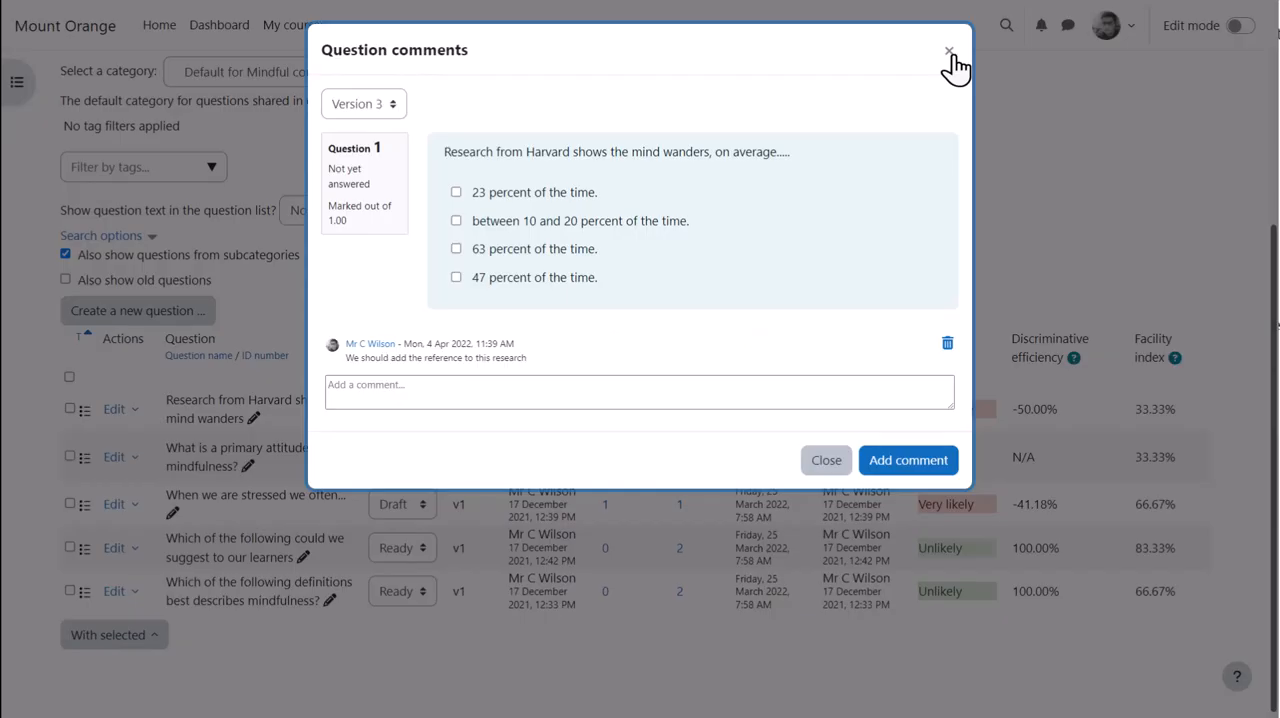
pyautogui.click(948, 50)
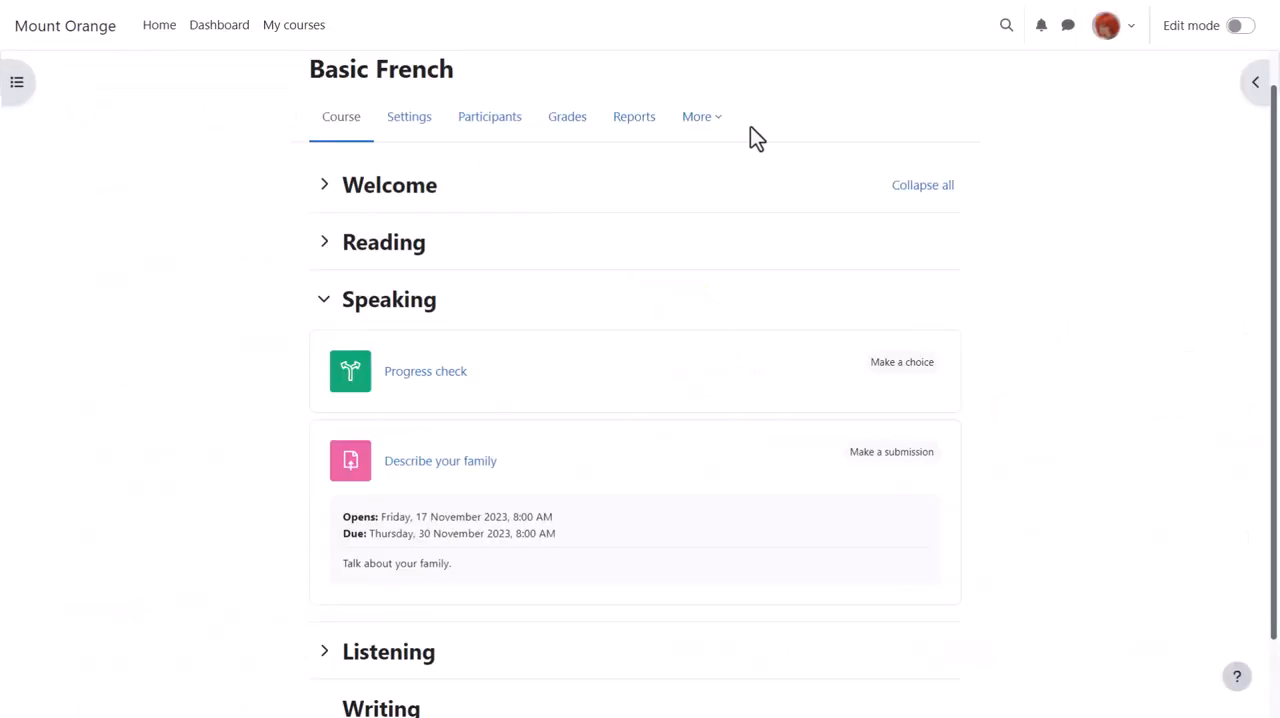
pyautogui.moveTo(1208, 75)
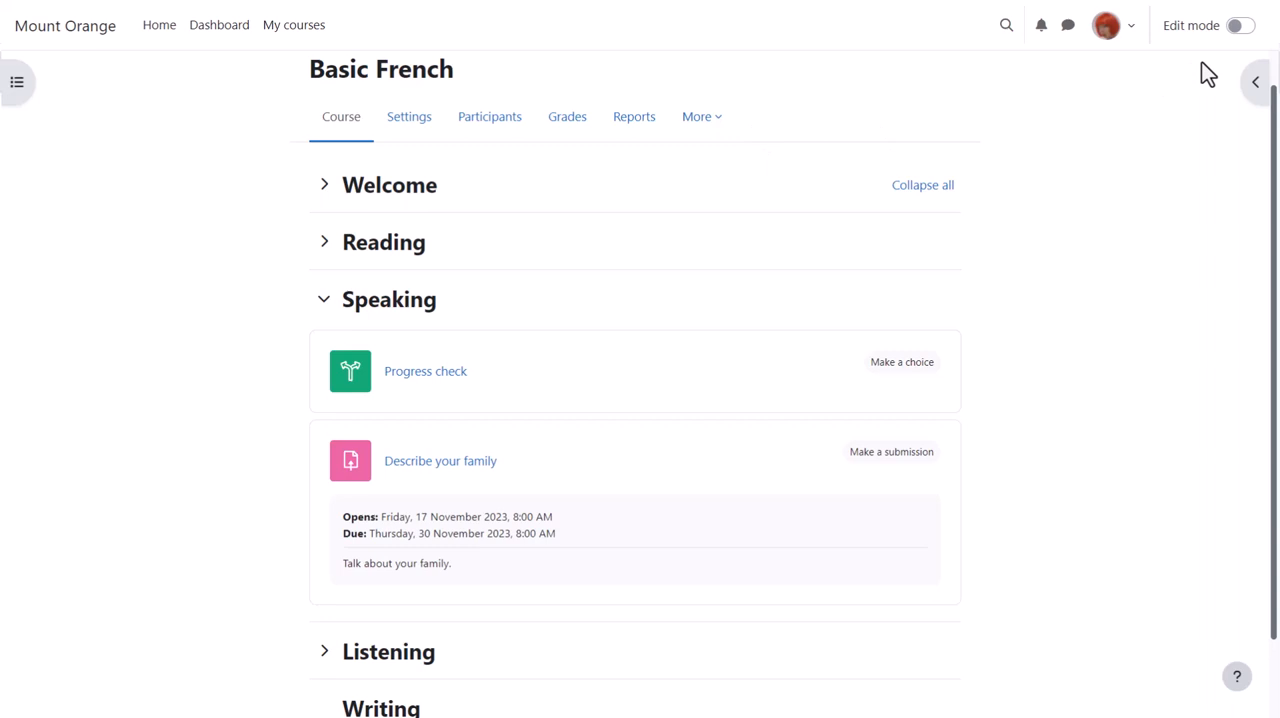
# - Turn editing on and add a Quiz activity to the Speaking section
pyautogui.click(1238, 25)
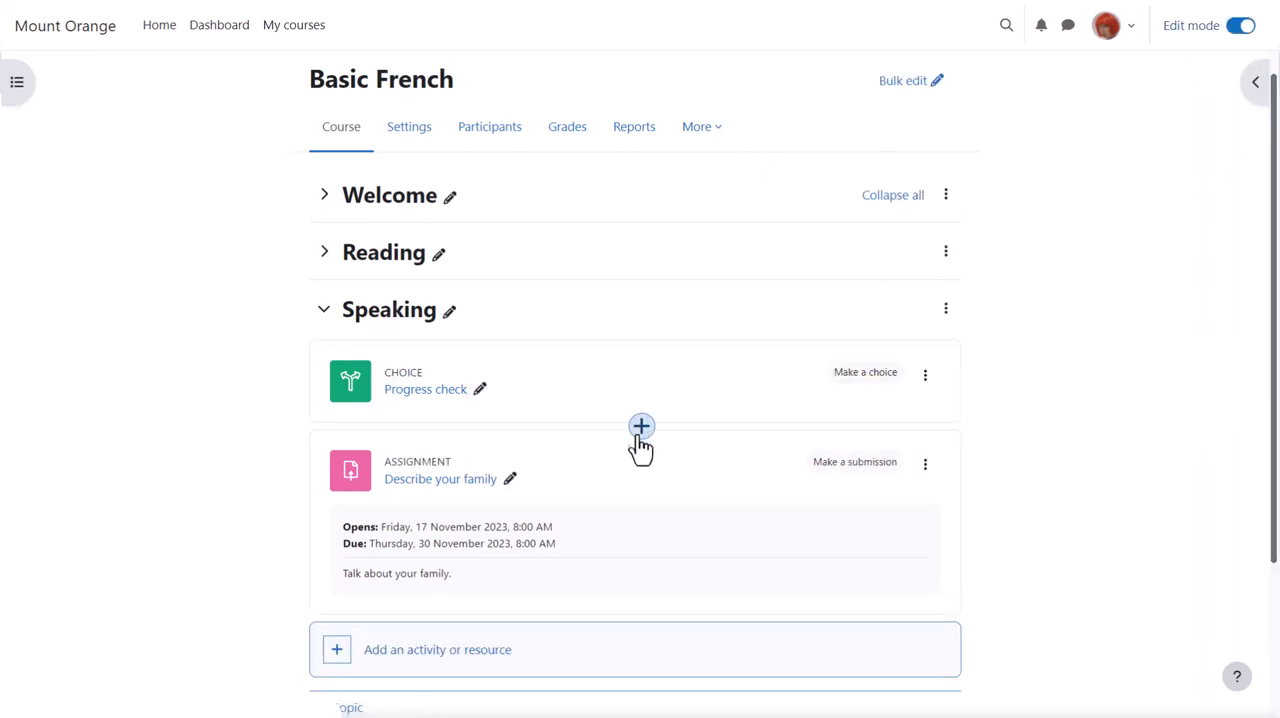
pyautogui.moveTo(650, 649)
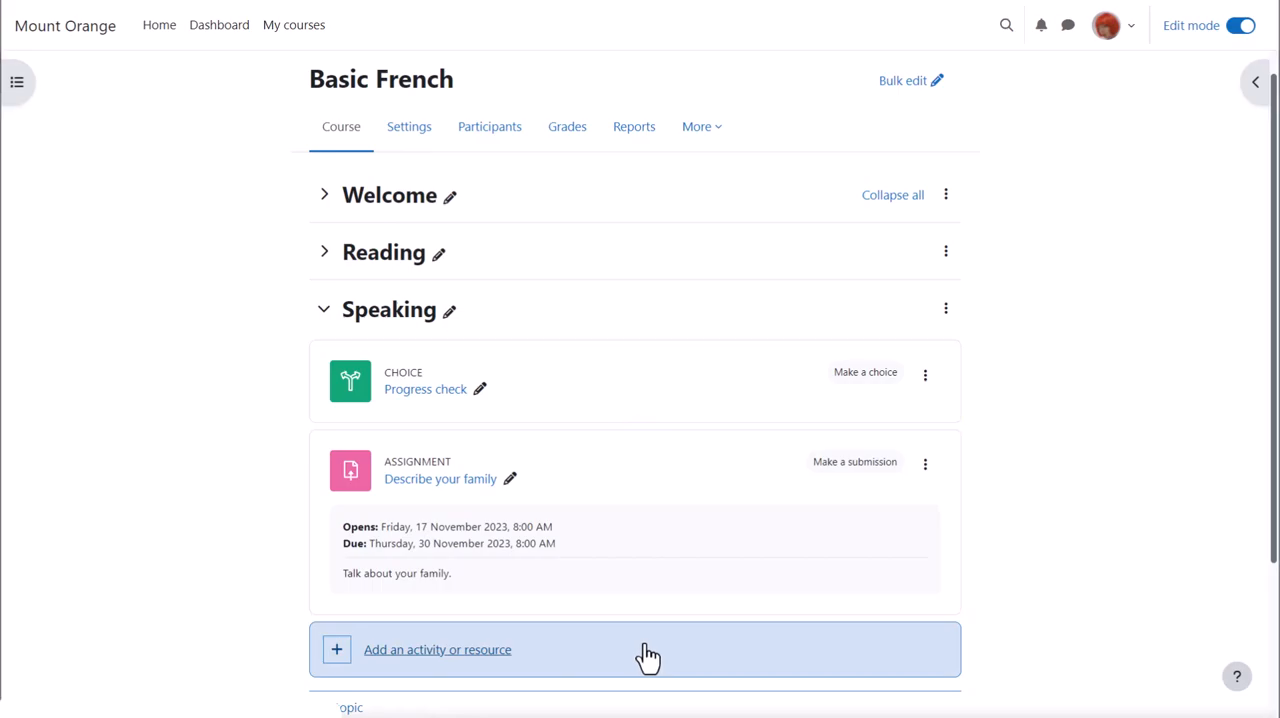
pyautogui.click(437, 649)
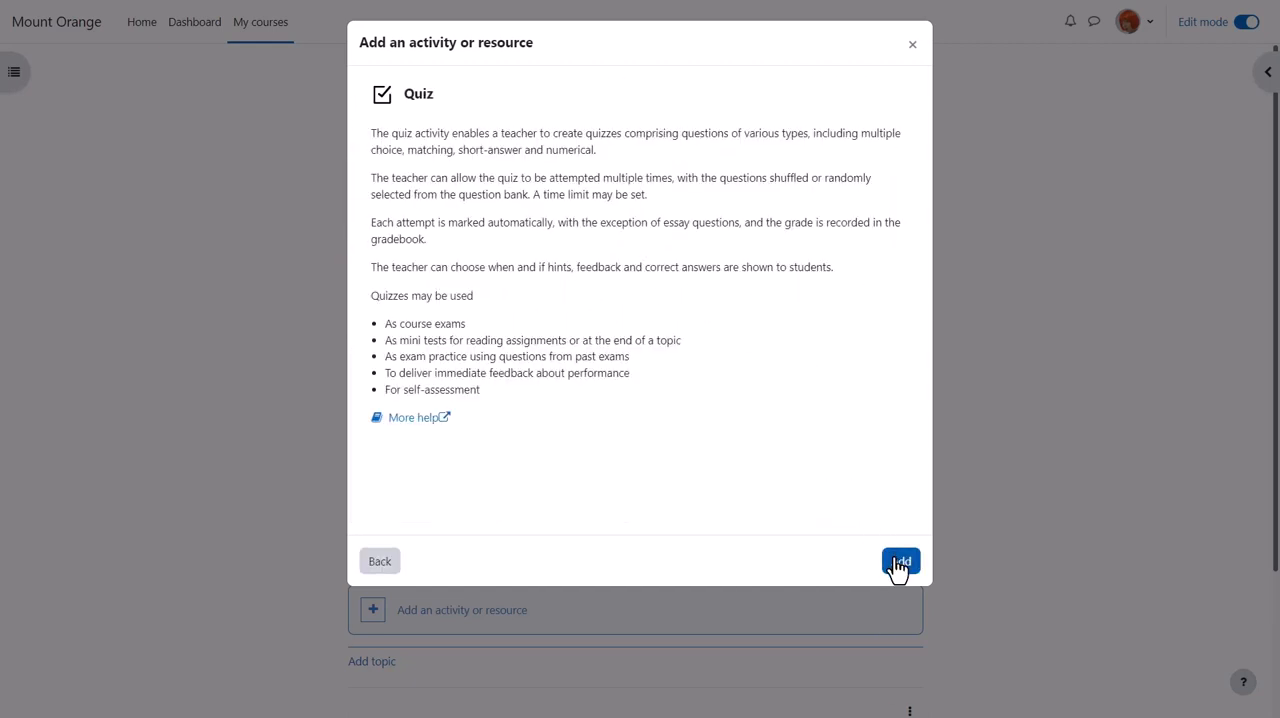
pyautogui.click(899, 561)
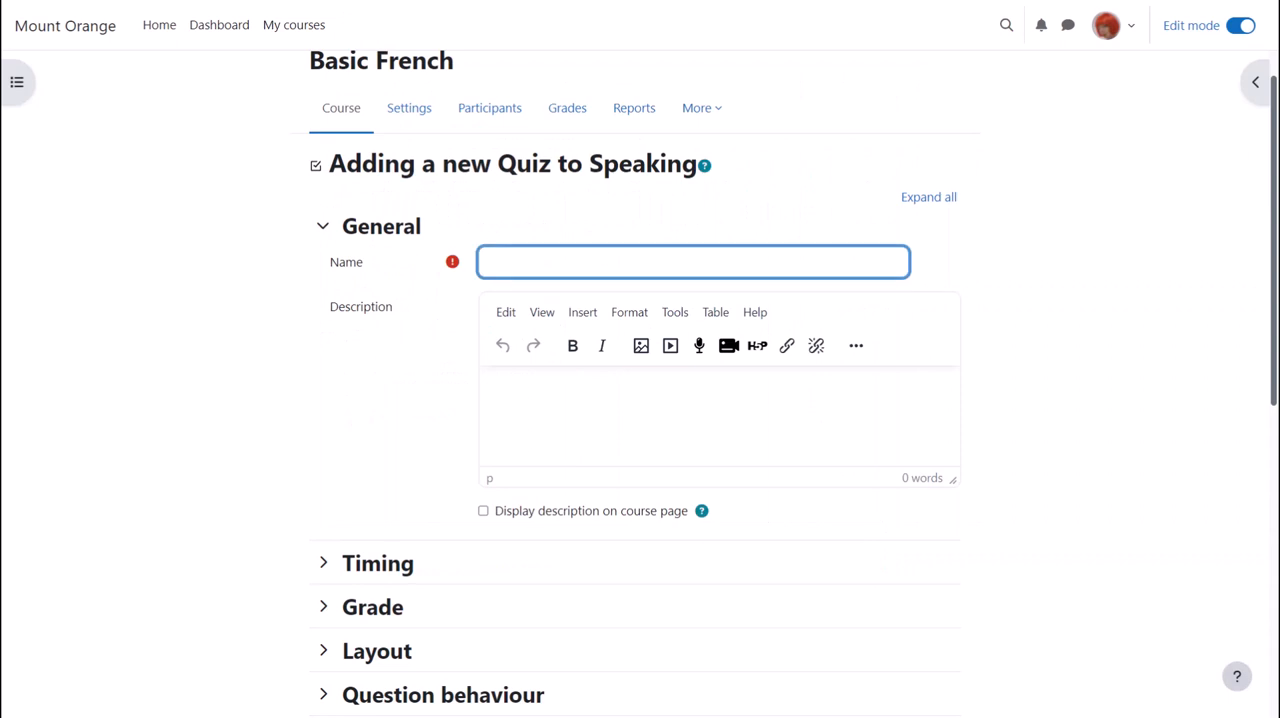
# - Enter quiz name 'Meet and greet quiz' and description 'Learn how to greet each other!'
pyautogui.write('Meet and g')
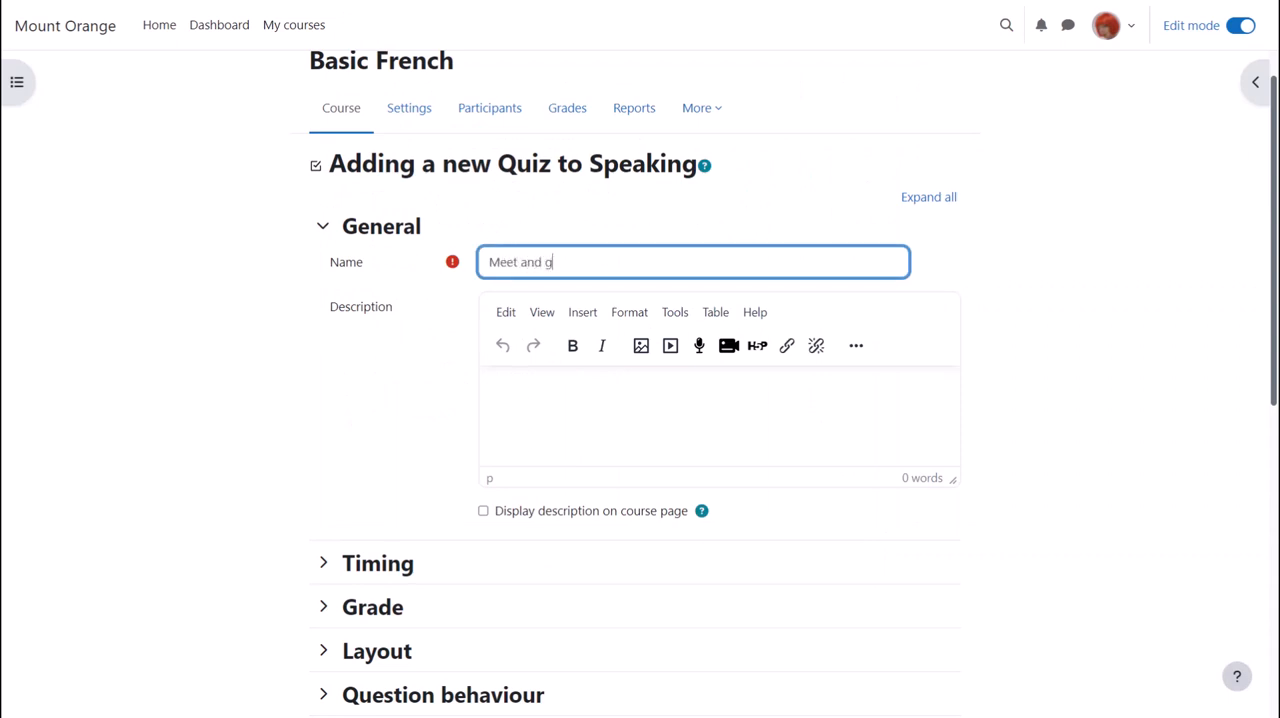
pyautogui.write('reet quiz')
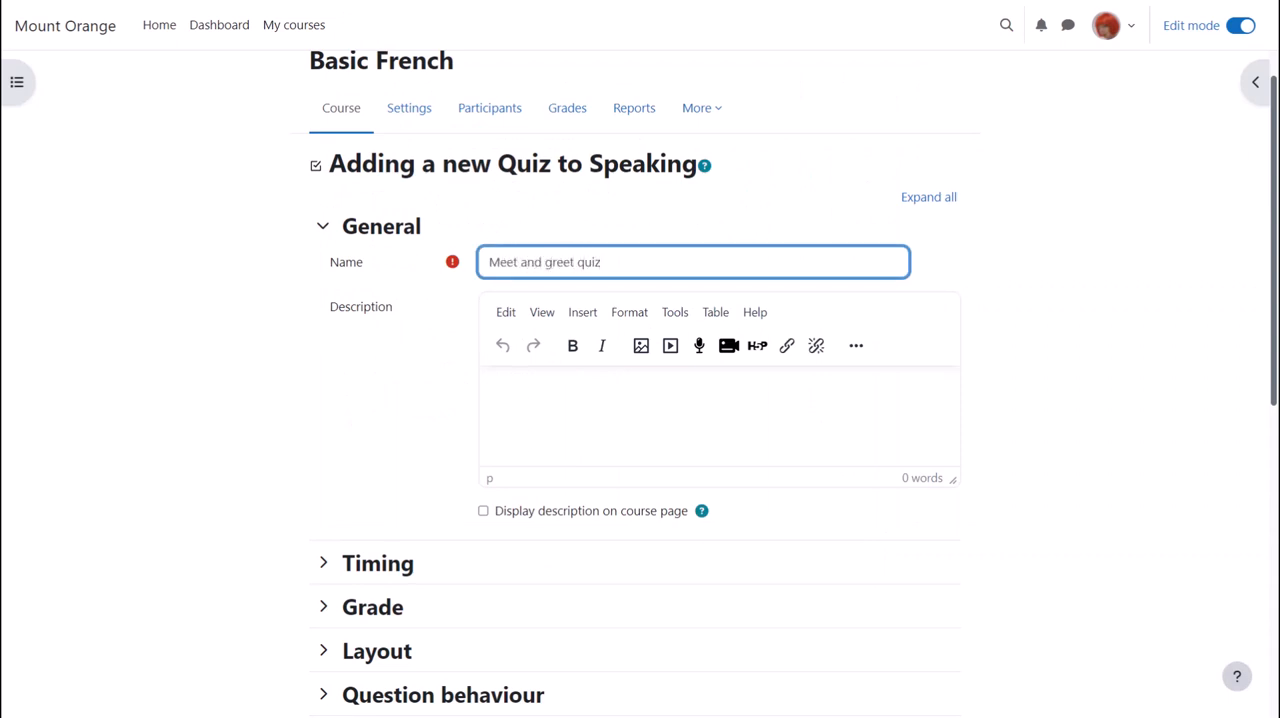
pyautogui.write('Learn')
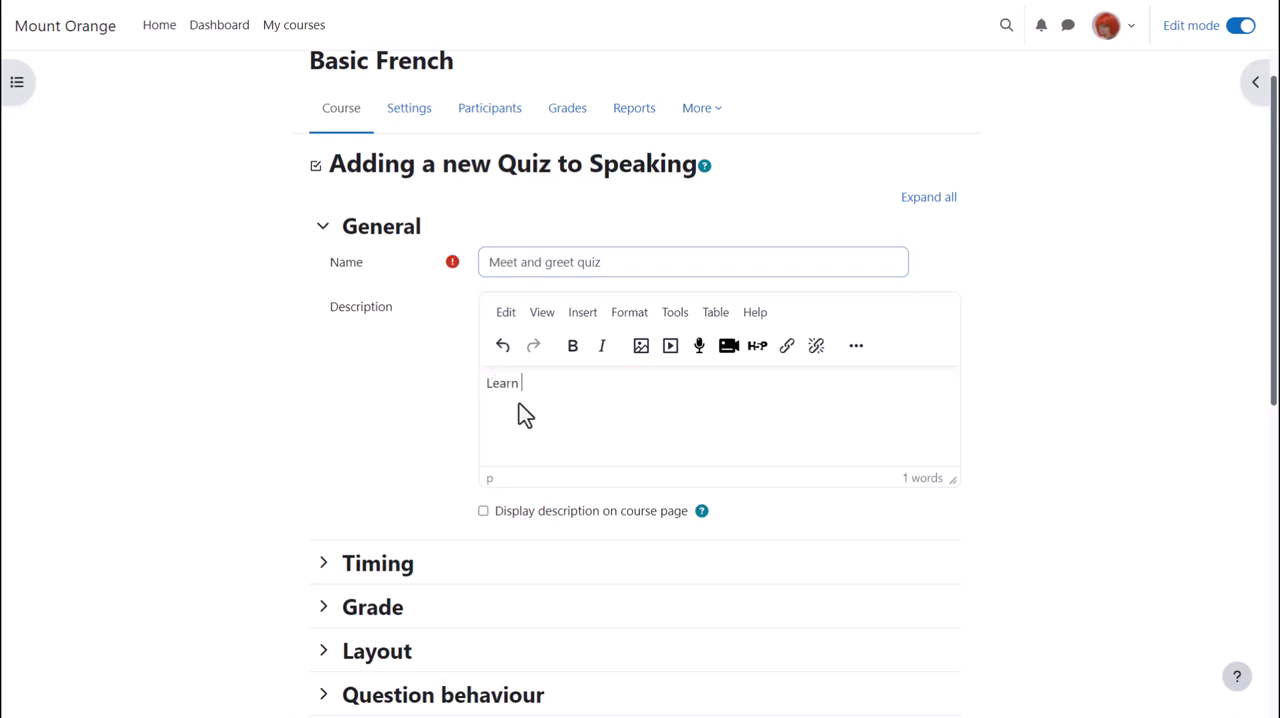
pyautogui.write('how to greet')
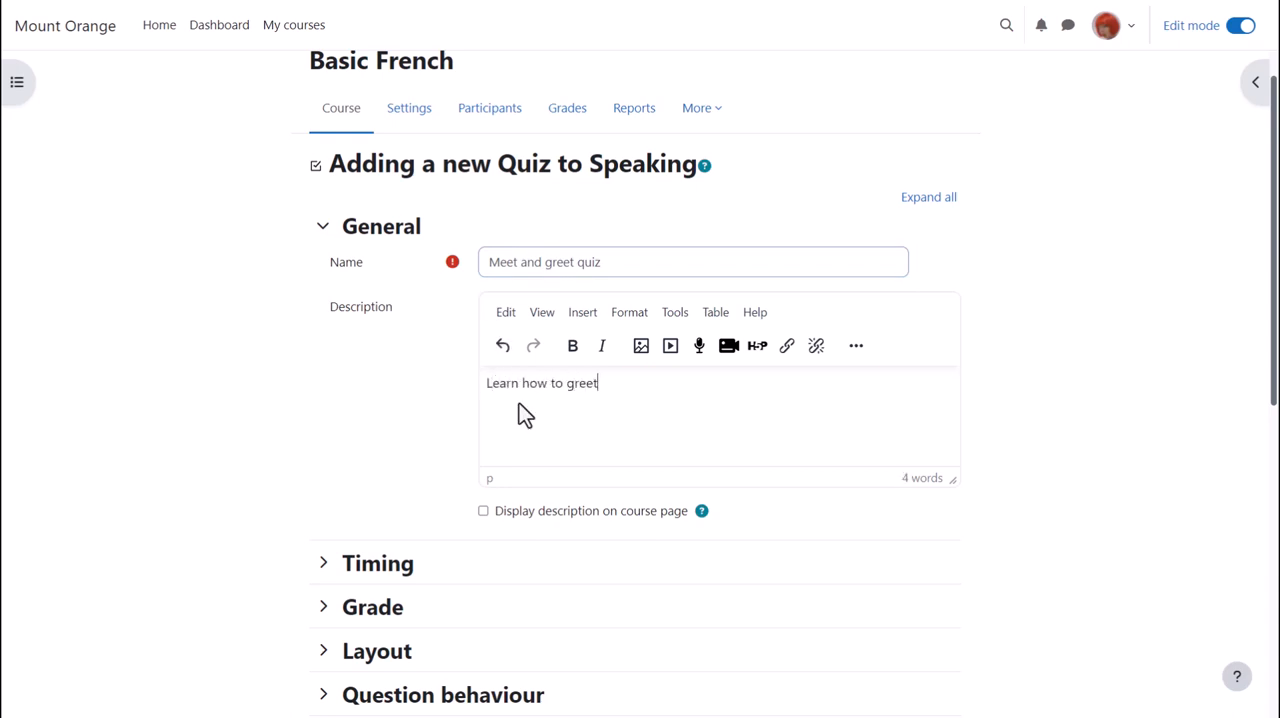
pyautogui.write('each other!')
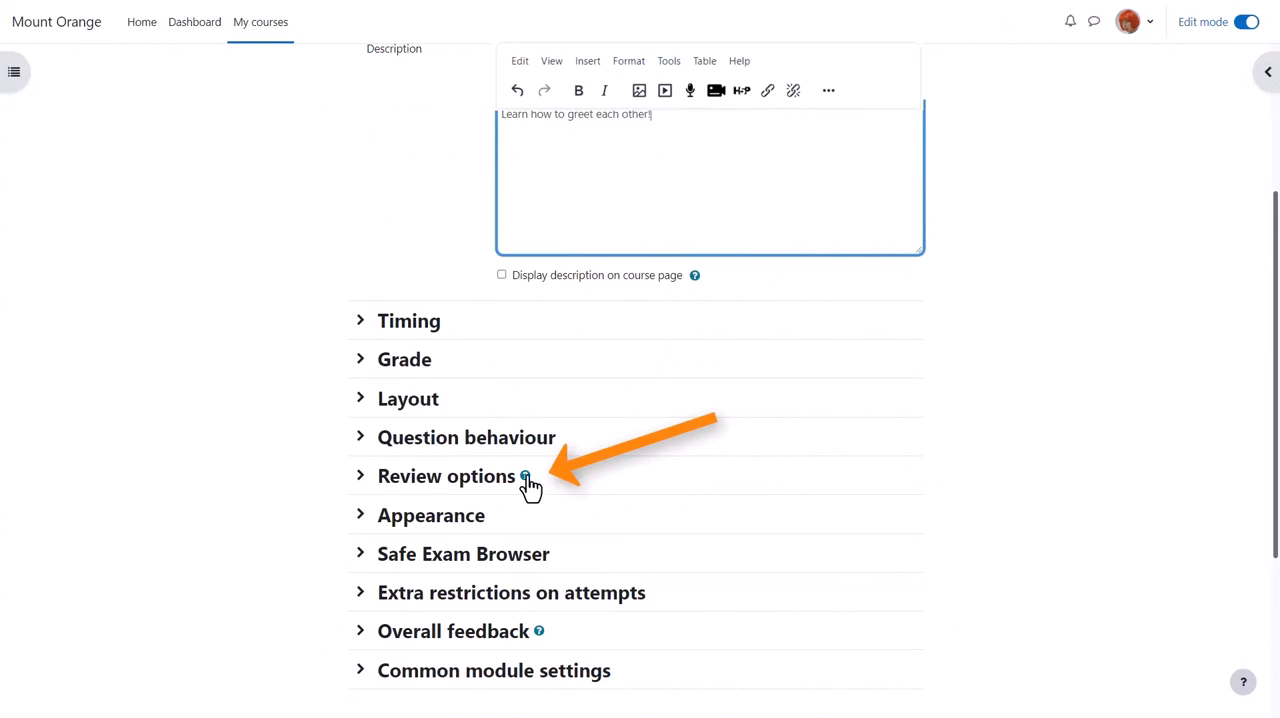
pyautogui.moveTo(524, 476)
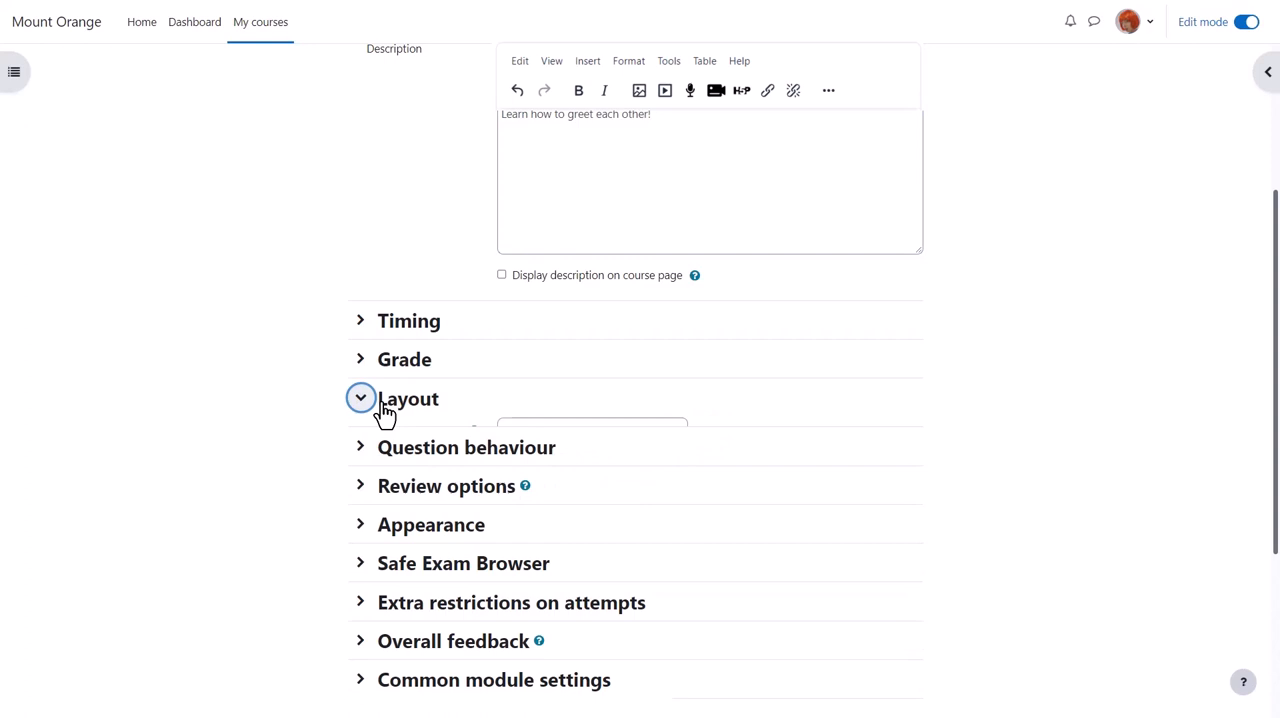
# - Expand and collapse the Layout and Review options settings sections
pyautogui.click(360, 398)
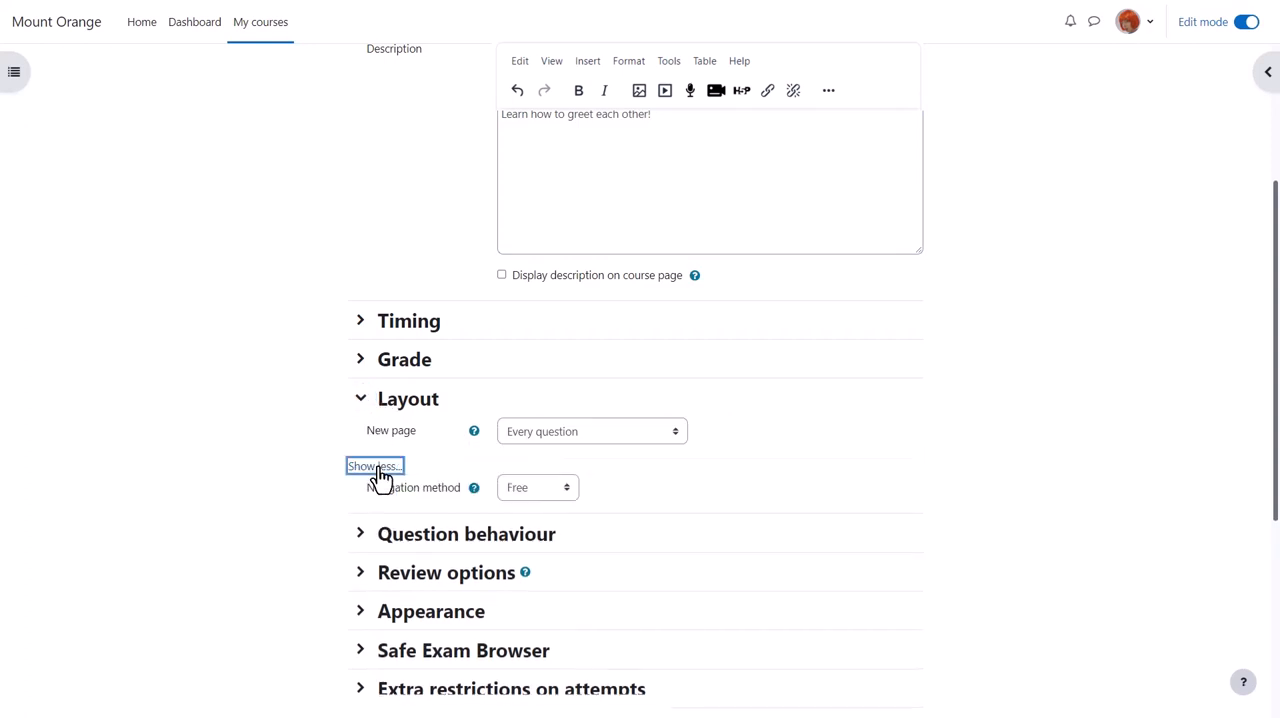
pyautogui.click(360, 398)
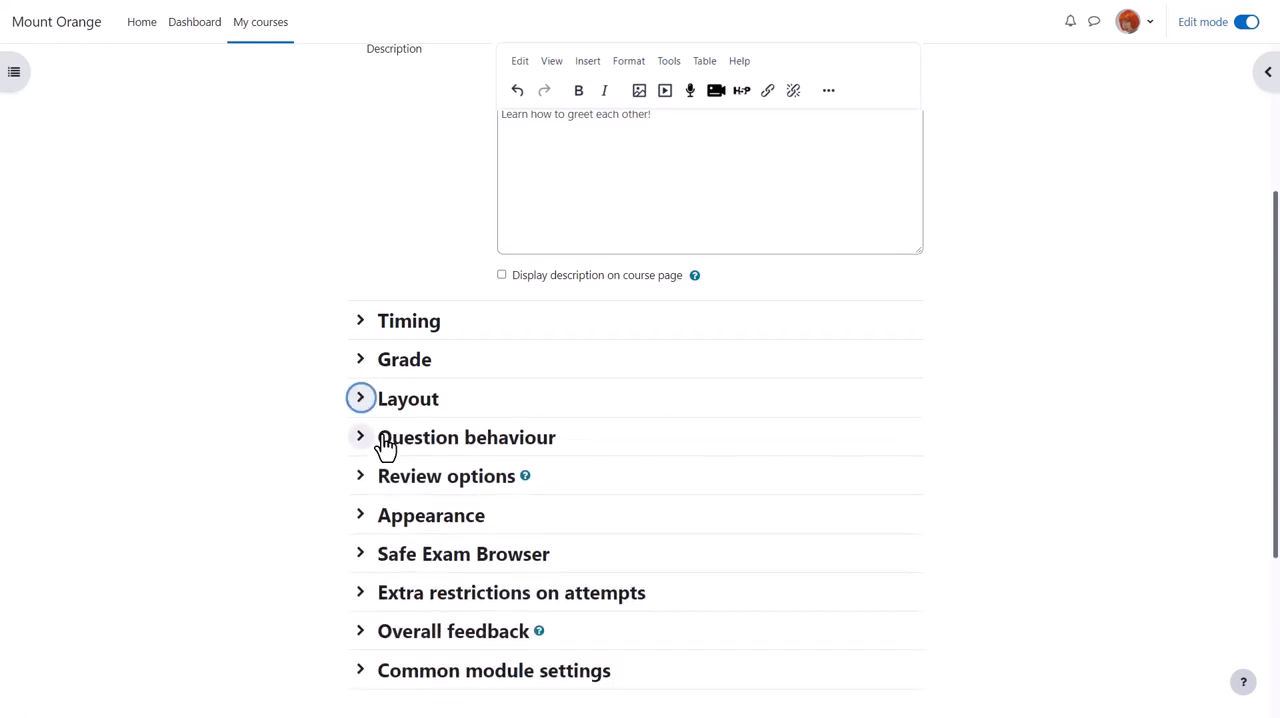
pyautogui.click(360, 437)
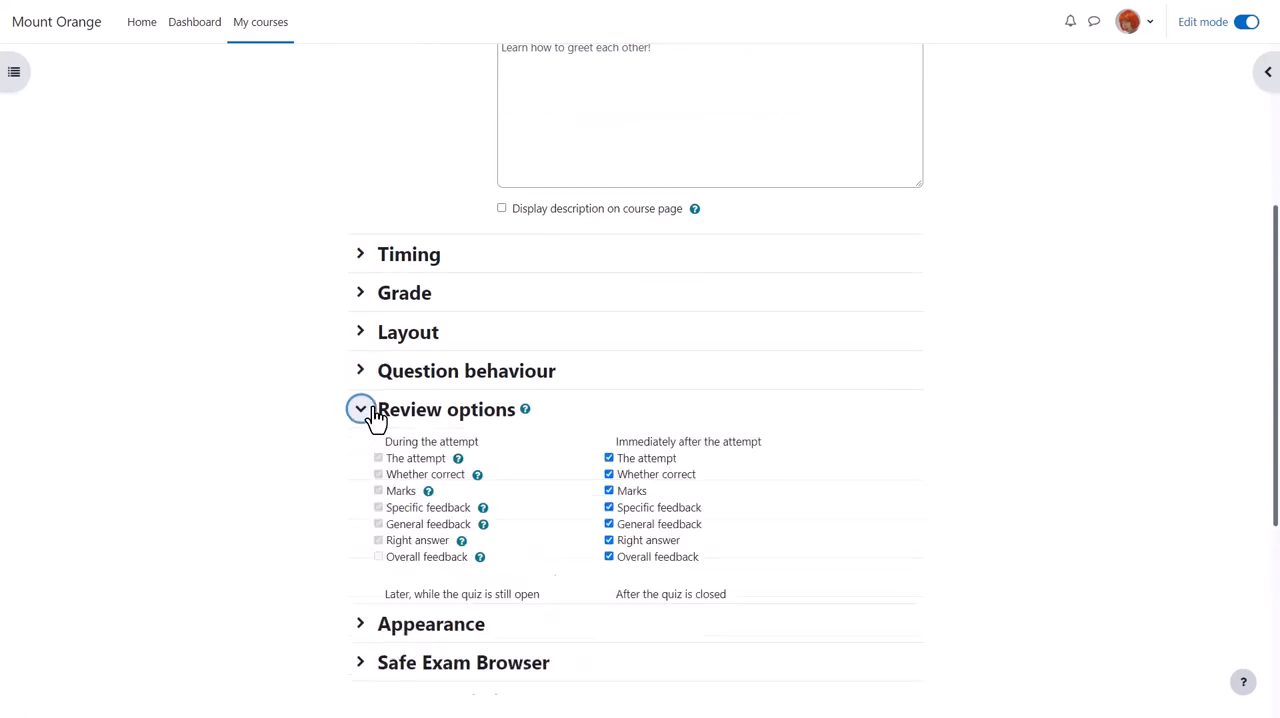
pyautogui.click(360, 409)
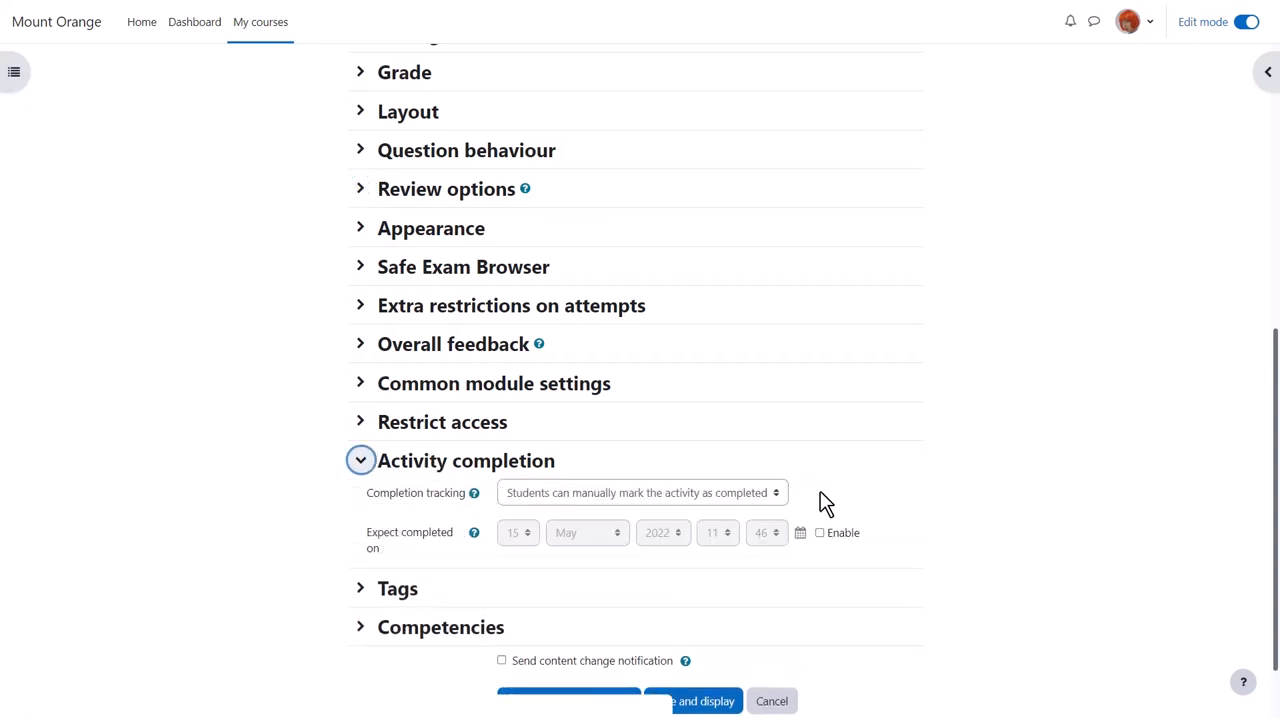
# - Set completion to 'complete when conditions are met', require a grade, and save and display
pyautogui.click(640, 492)
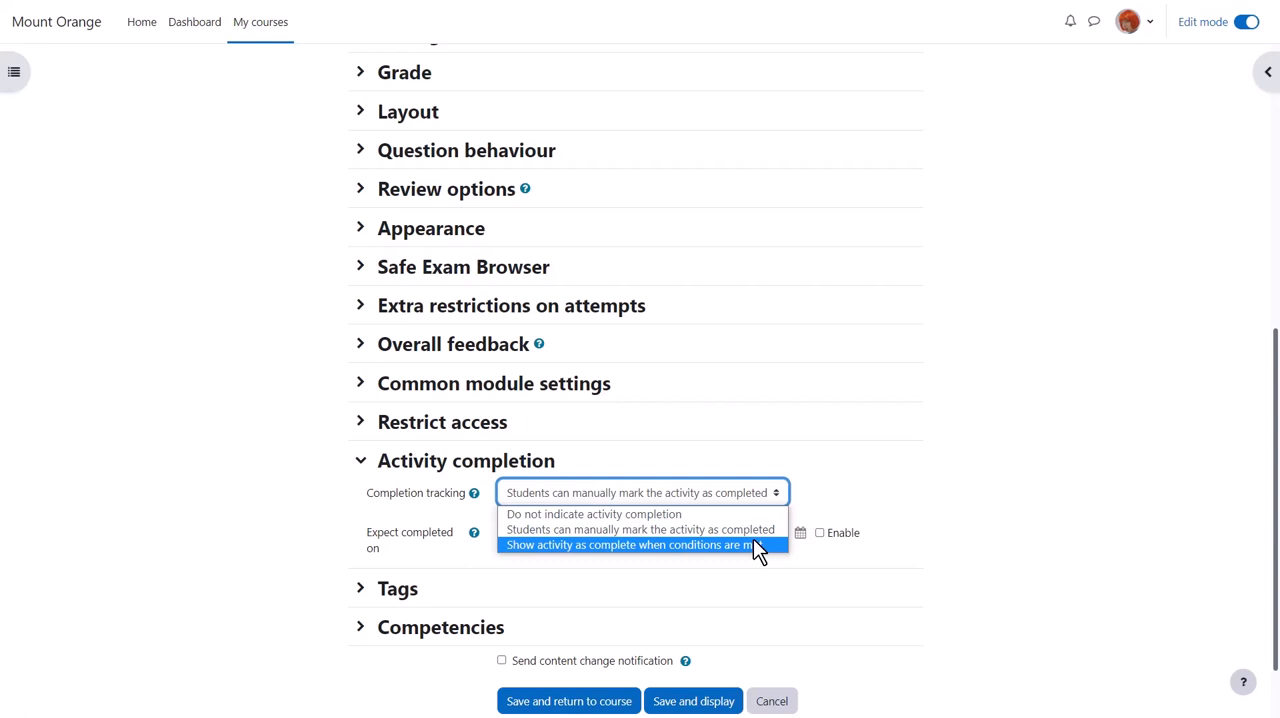
pyautogui.click(628, 544)
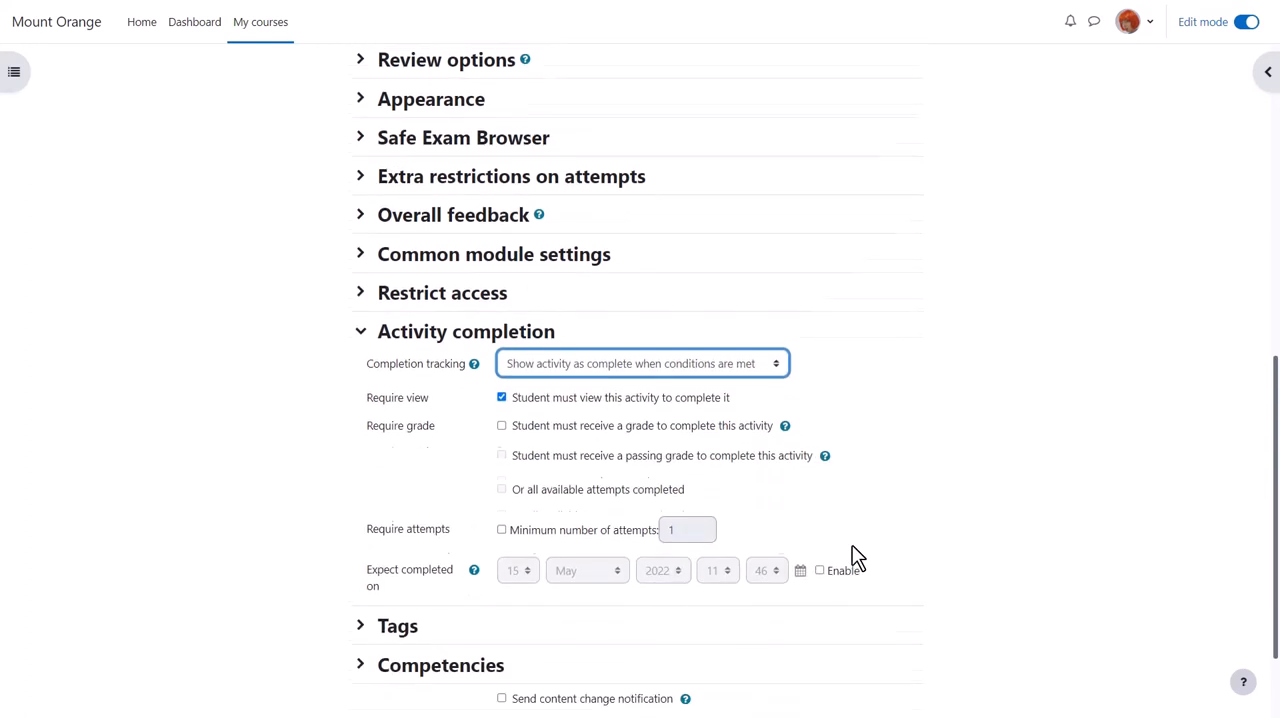
pyautogui.scroll(-3)
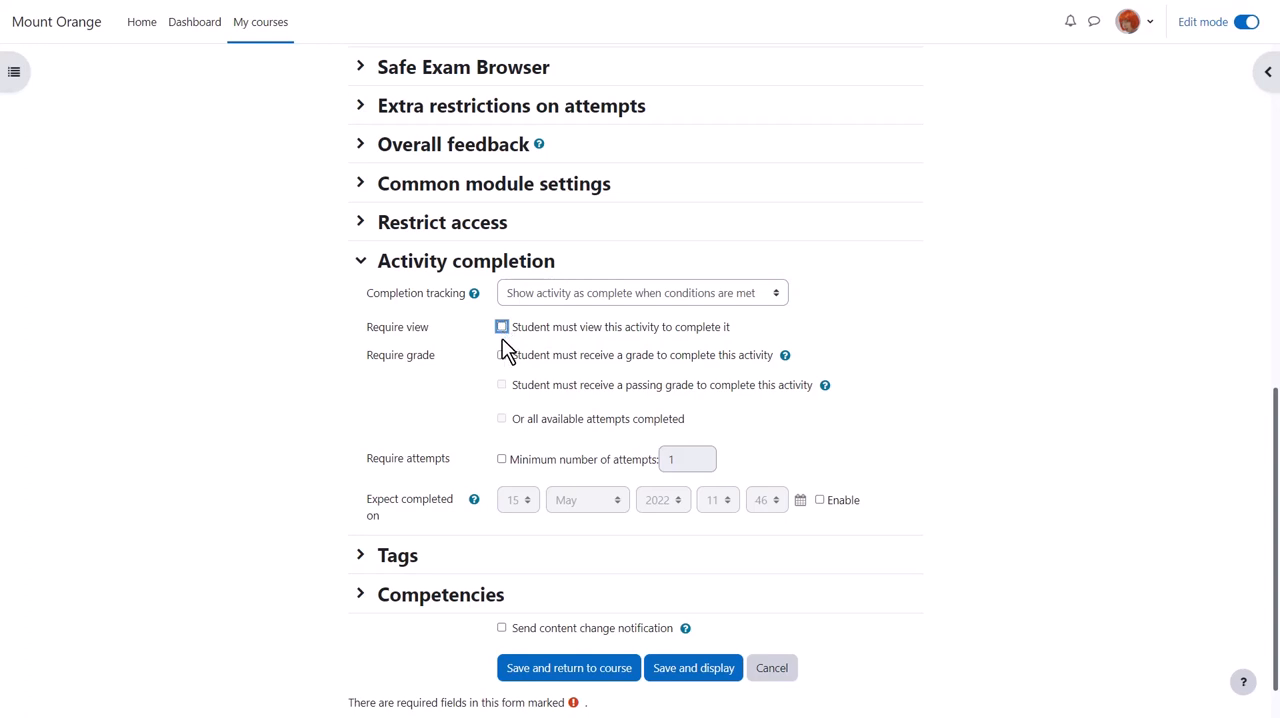
pyautogui.click(501, 354)
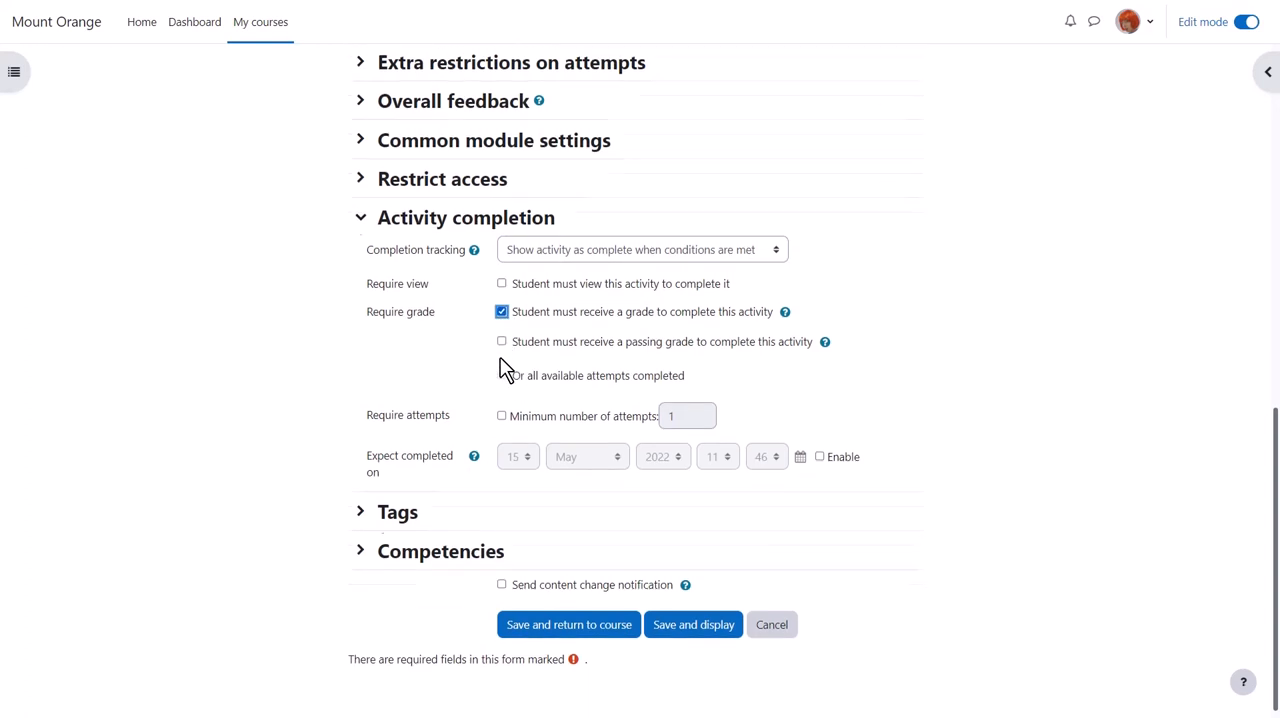
pyautogui.scroll(-3)
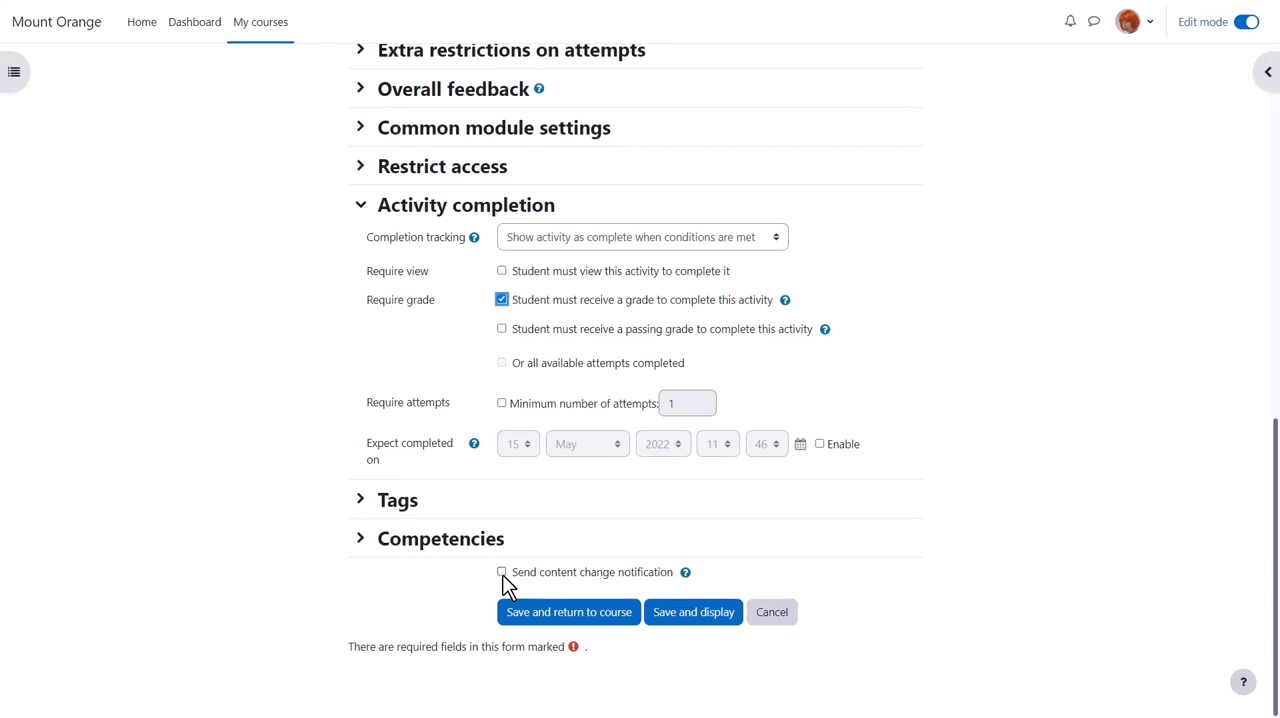
pyautogui.moveTo(525, 583)
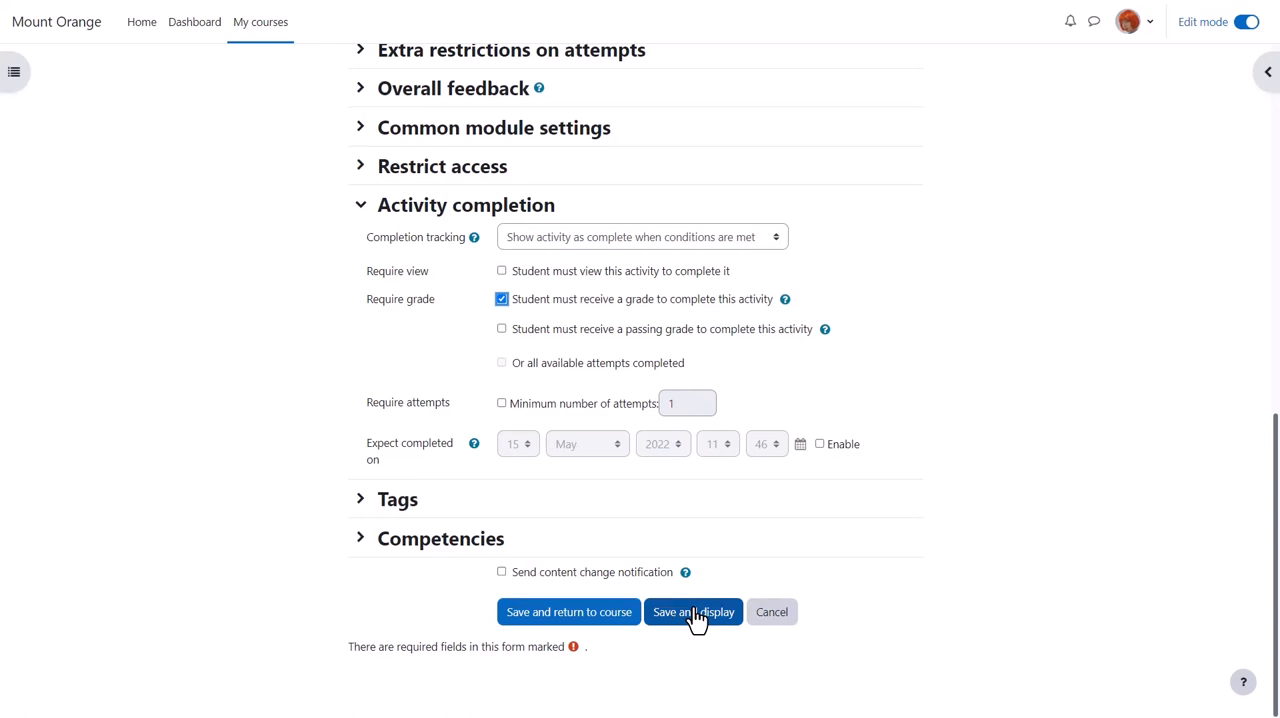
pyautogui.click(693, 611)
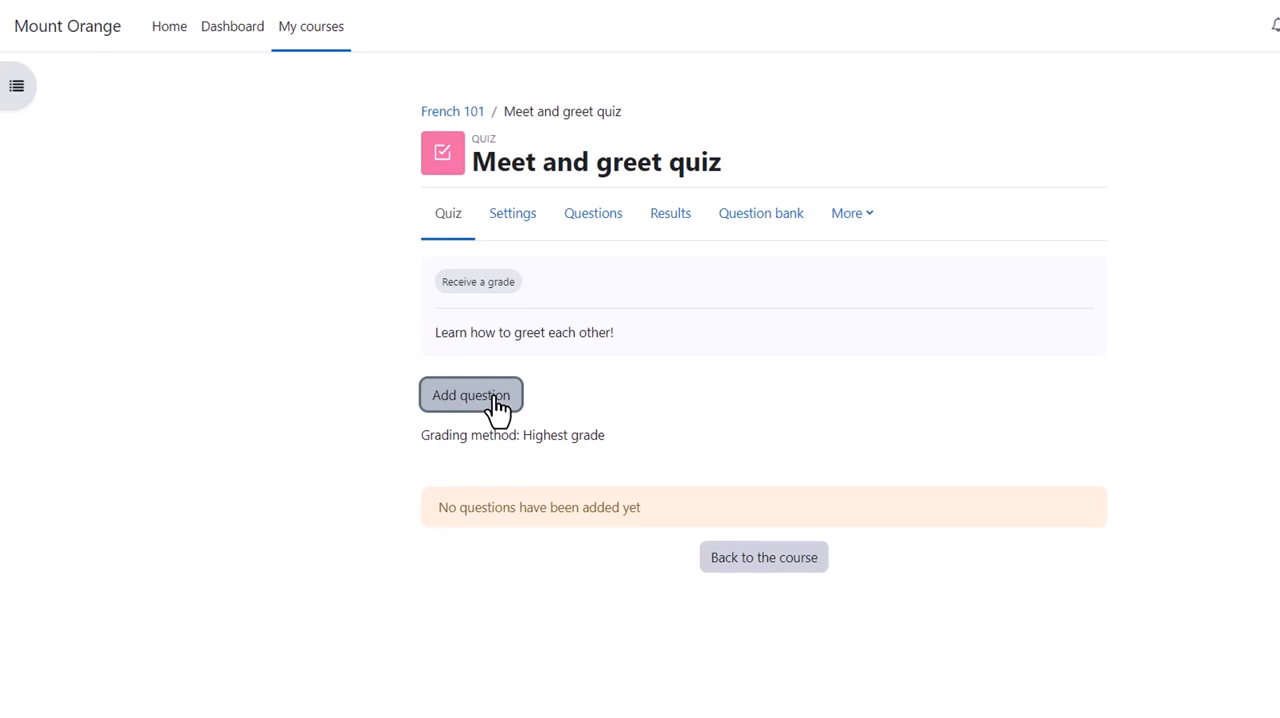
# - Open the Meet and greet quiz's Questions page via Add question
pyautogui.click(470, 394)
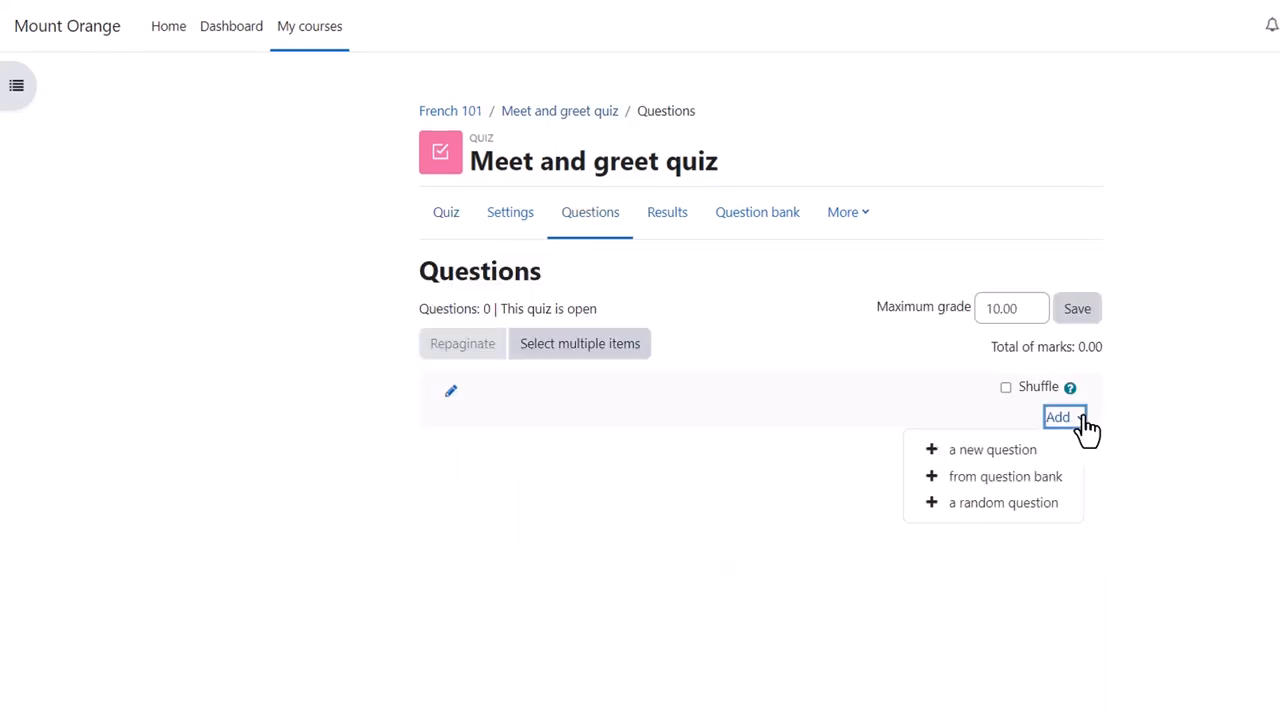
pyautogui.moveTo(1002, 502)
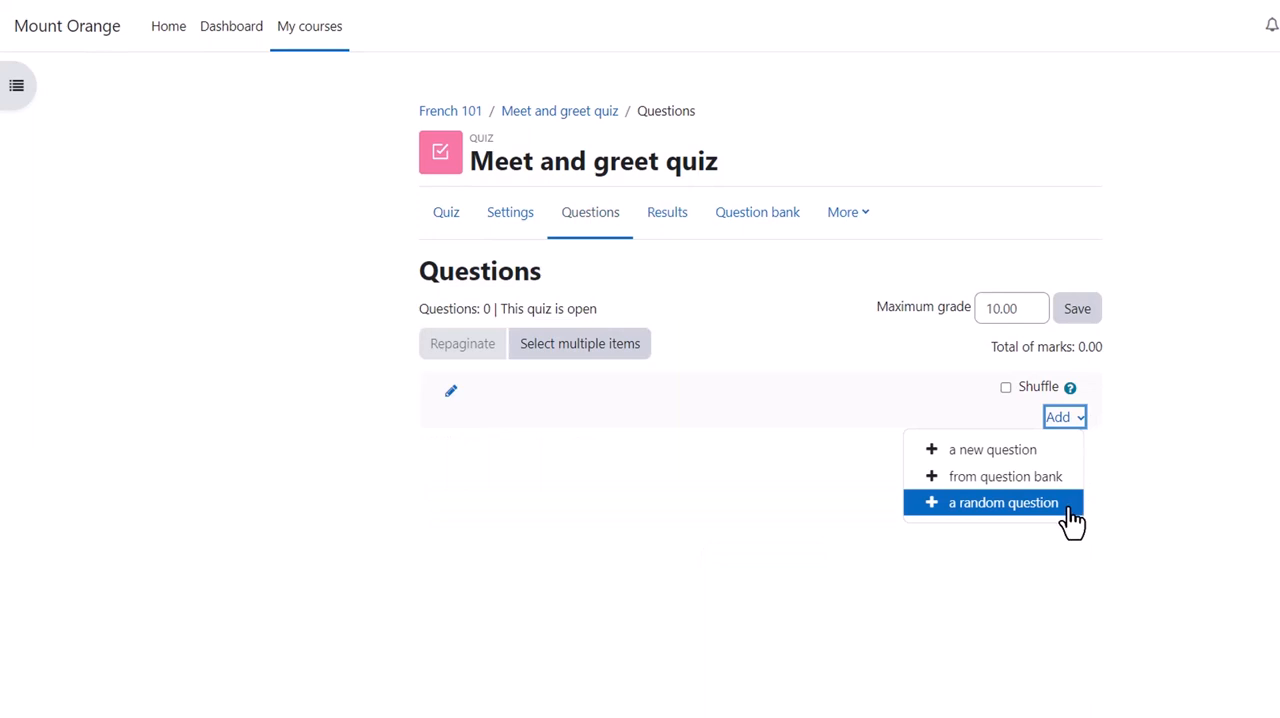
pyautogui.moveTo(1060, 505)
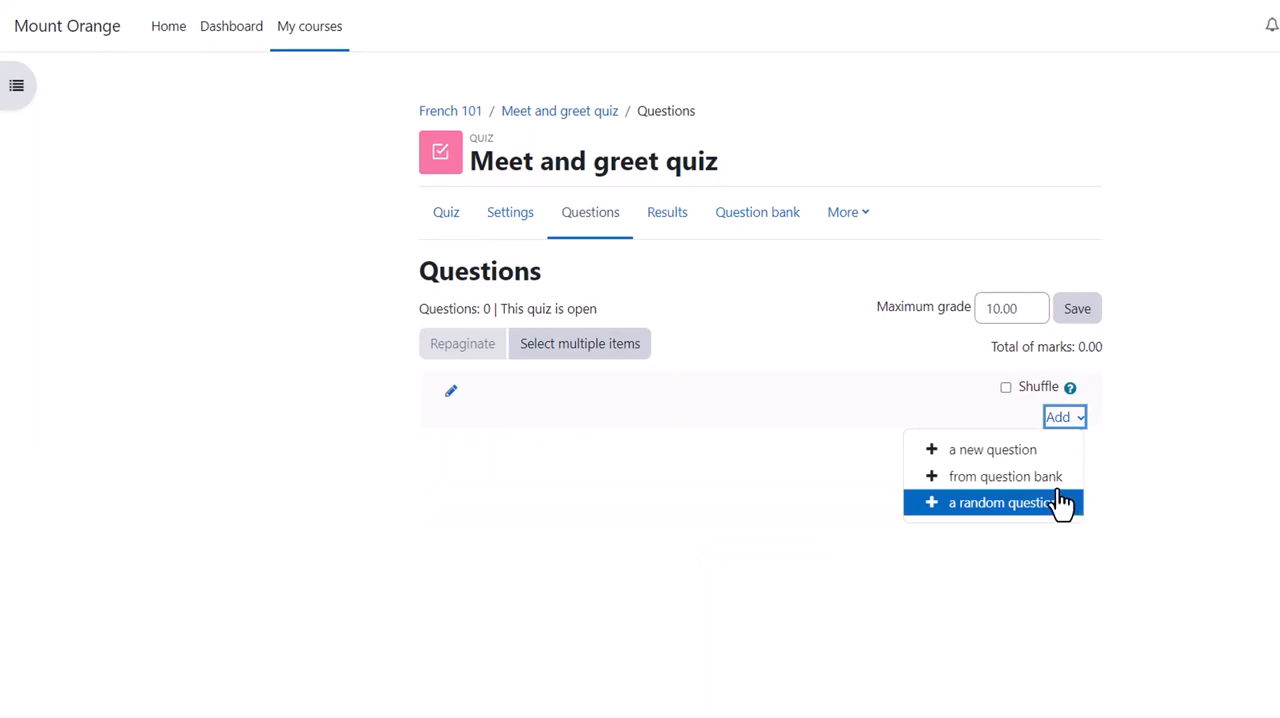
pyautogui.moveTo(1005, 476)
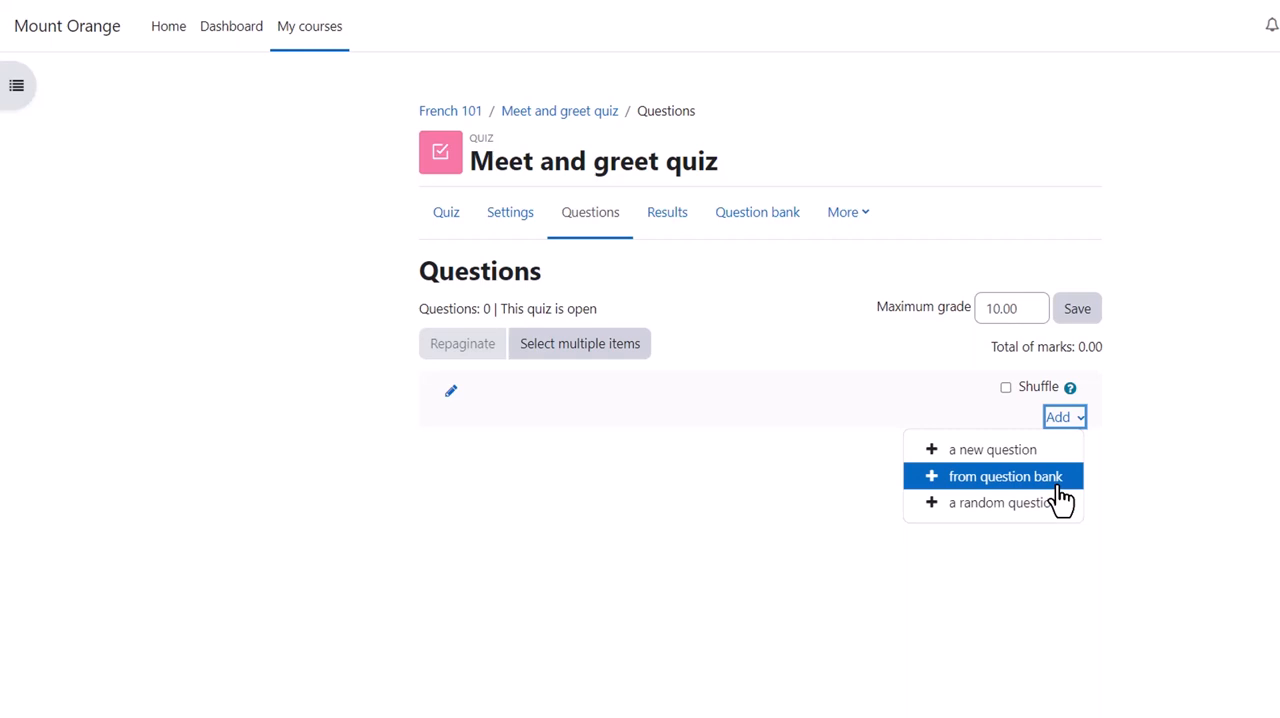
pyautogui.moveTo(992, 449)
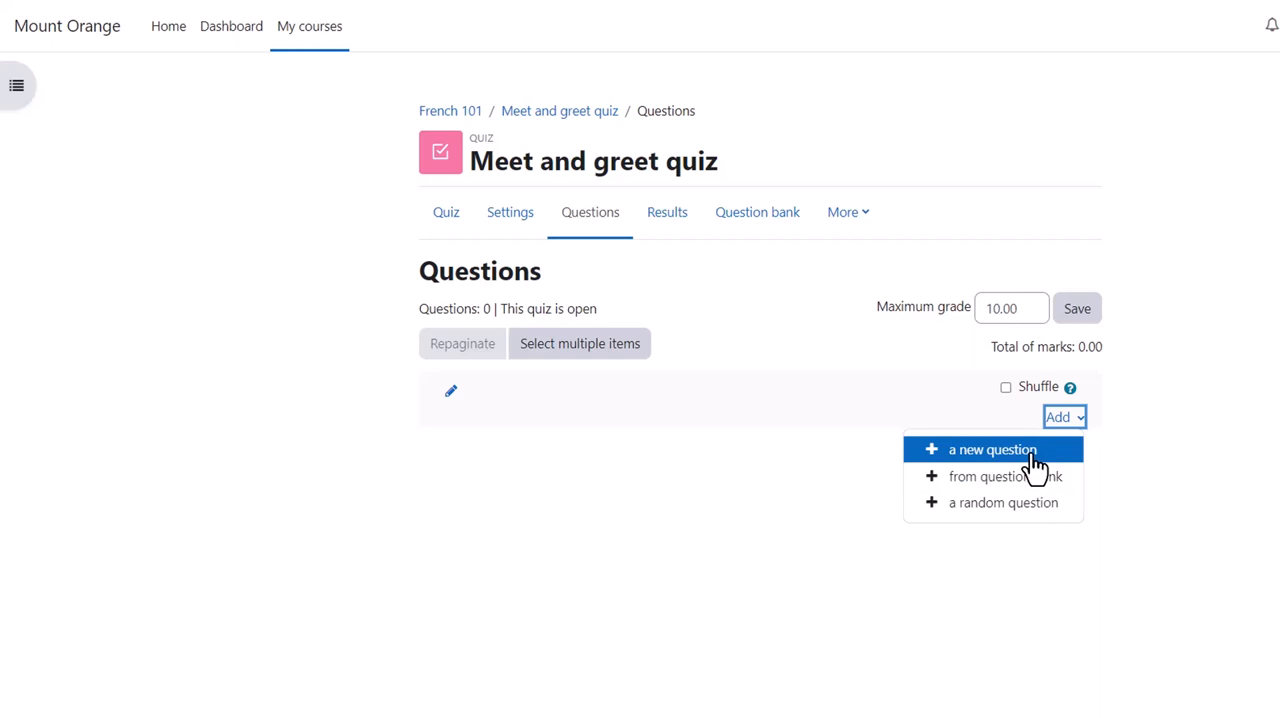
# - Preview the Essay and Description types, then add a Multiple choice question
pyautogui.click(991, 449)
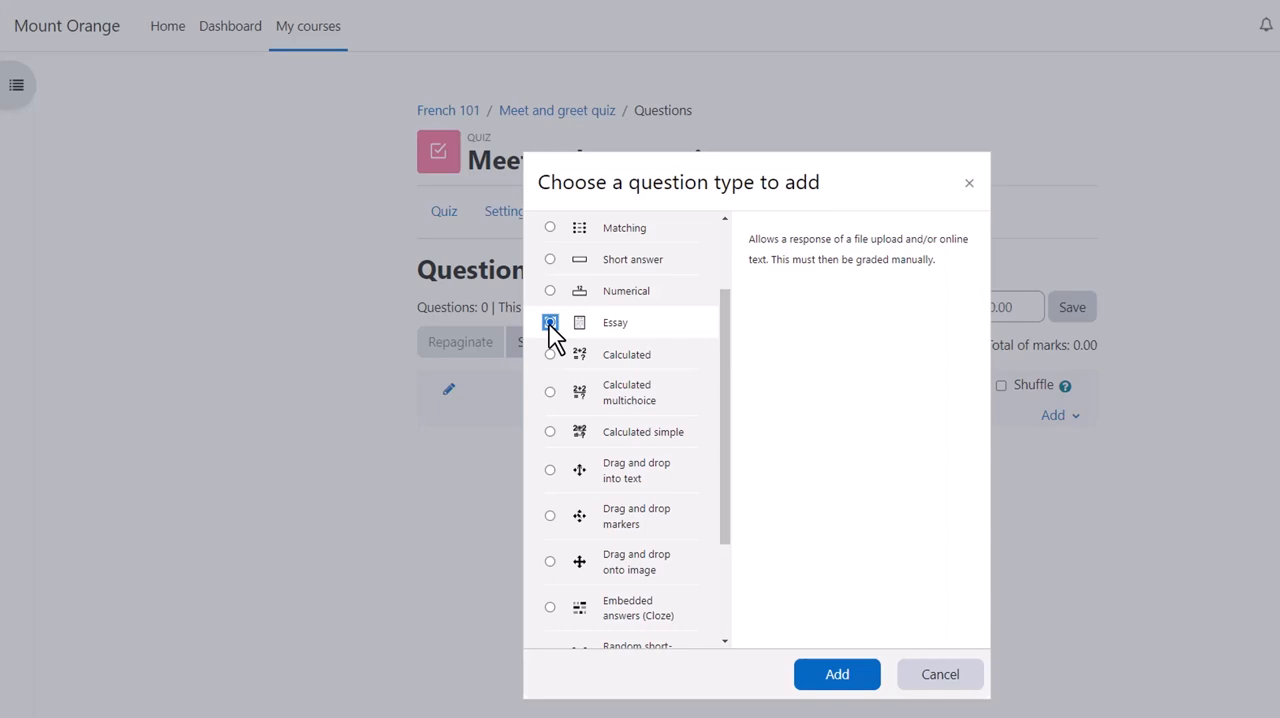
pyautogui.click(550, 322)
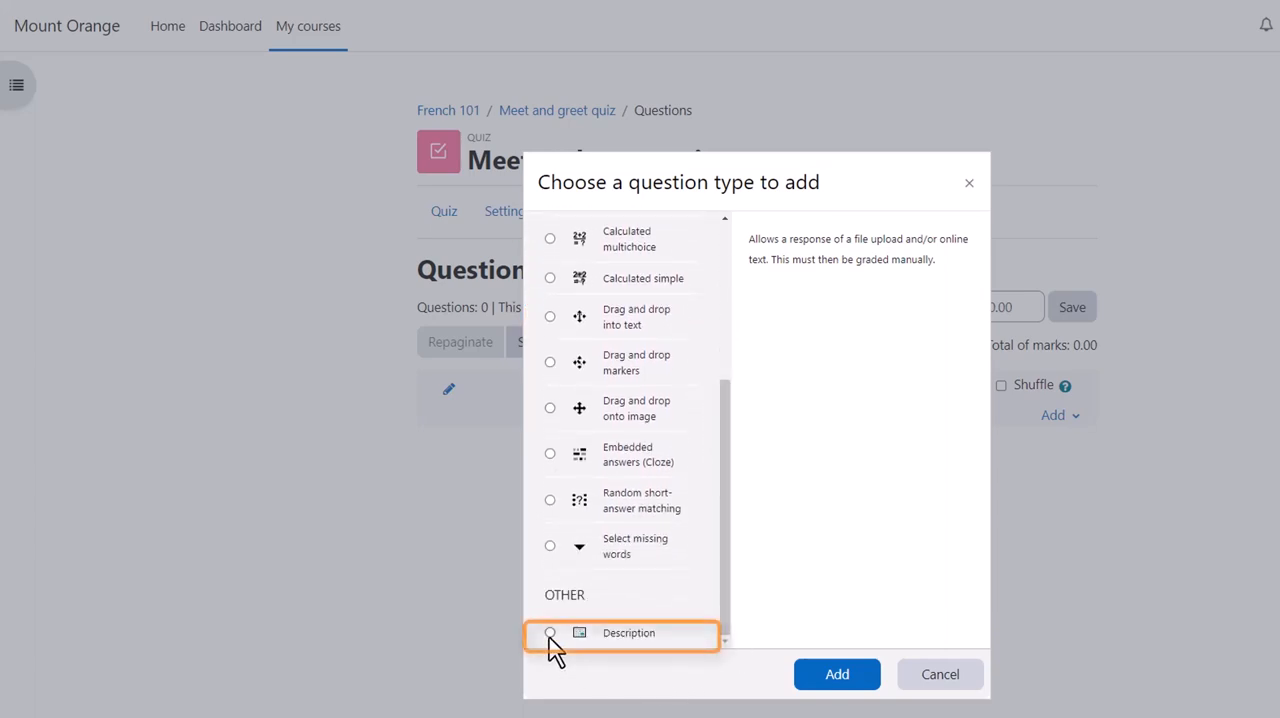
pyautogui.click(550, 632)
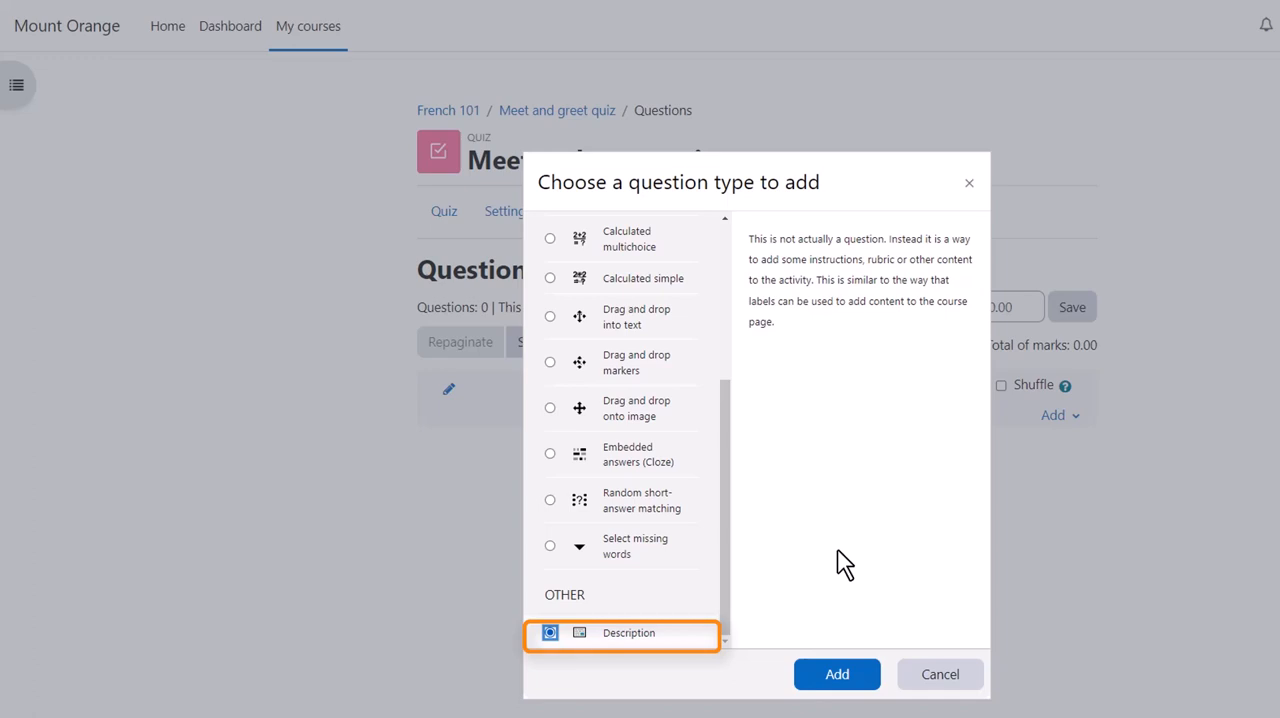
pyautogui.moveTo(745, 575)
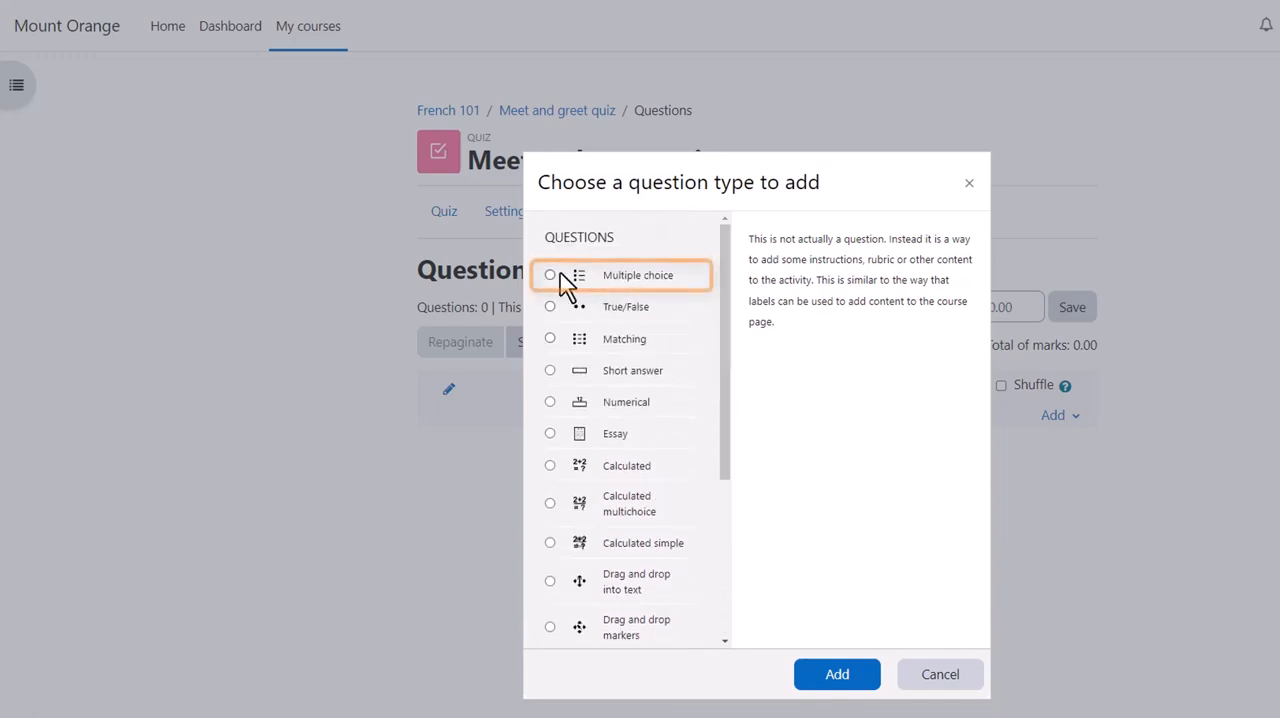
pyautogui.click(550, 275)
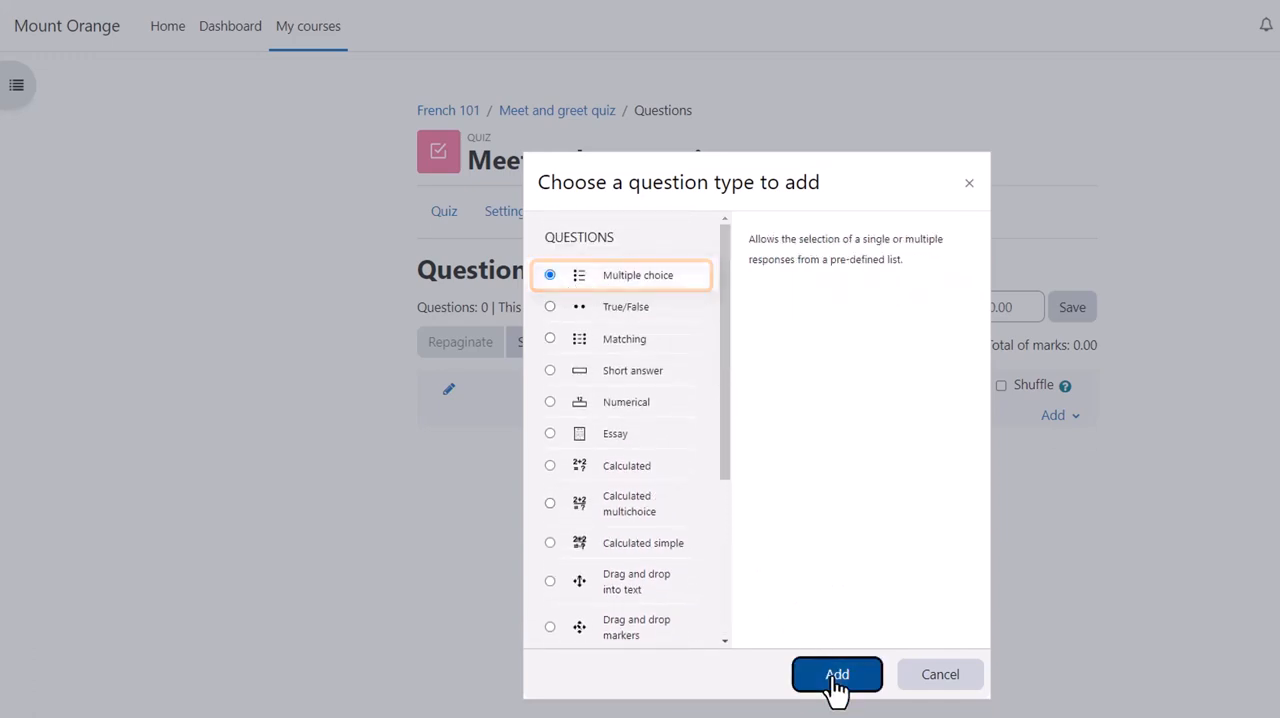
pyautogui.click(836, 674)
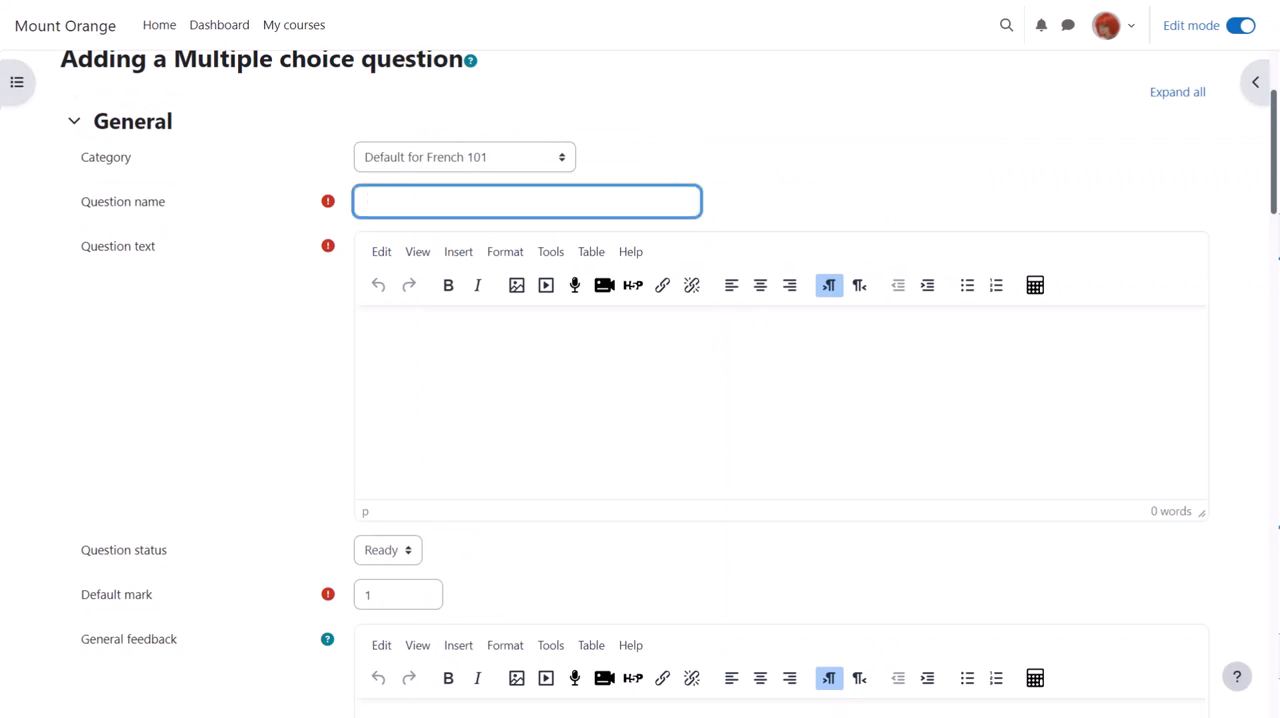
# - Name the question 'Evening greeting' and begin its text 'Il est 18 heures'
pyautogui.write('Evening gr')
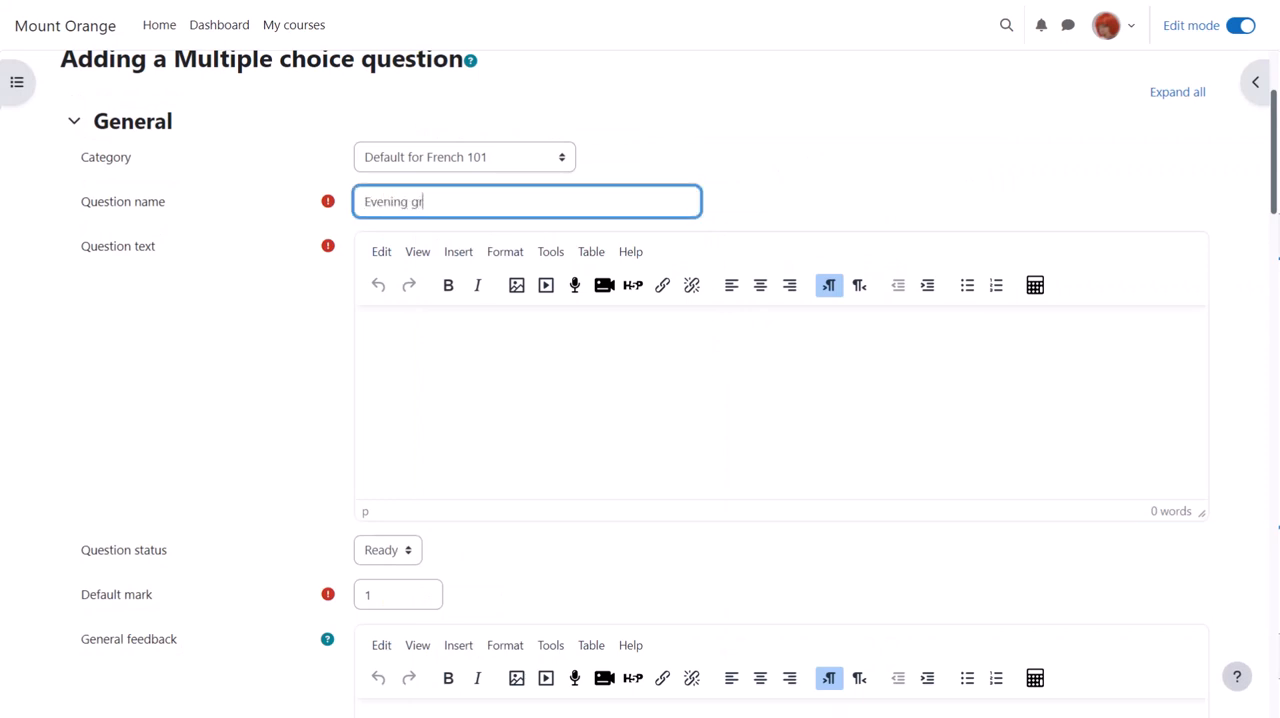
pyautogui.write('eeting')
pyautogui.click(781, 403)
pyautogui.write('Il est')
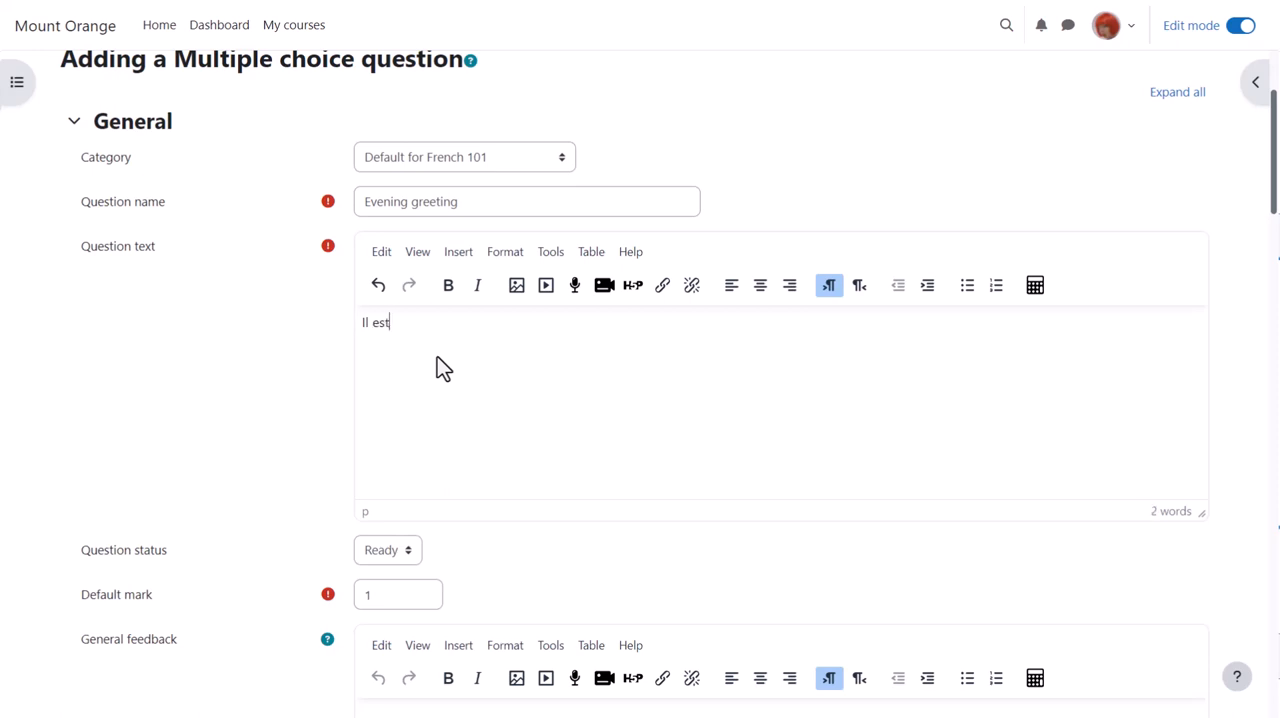
pyautogui.write('1')
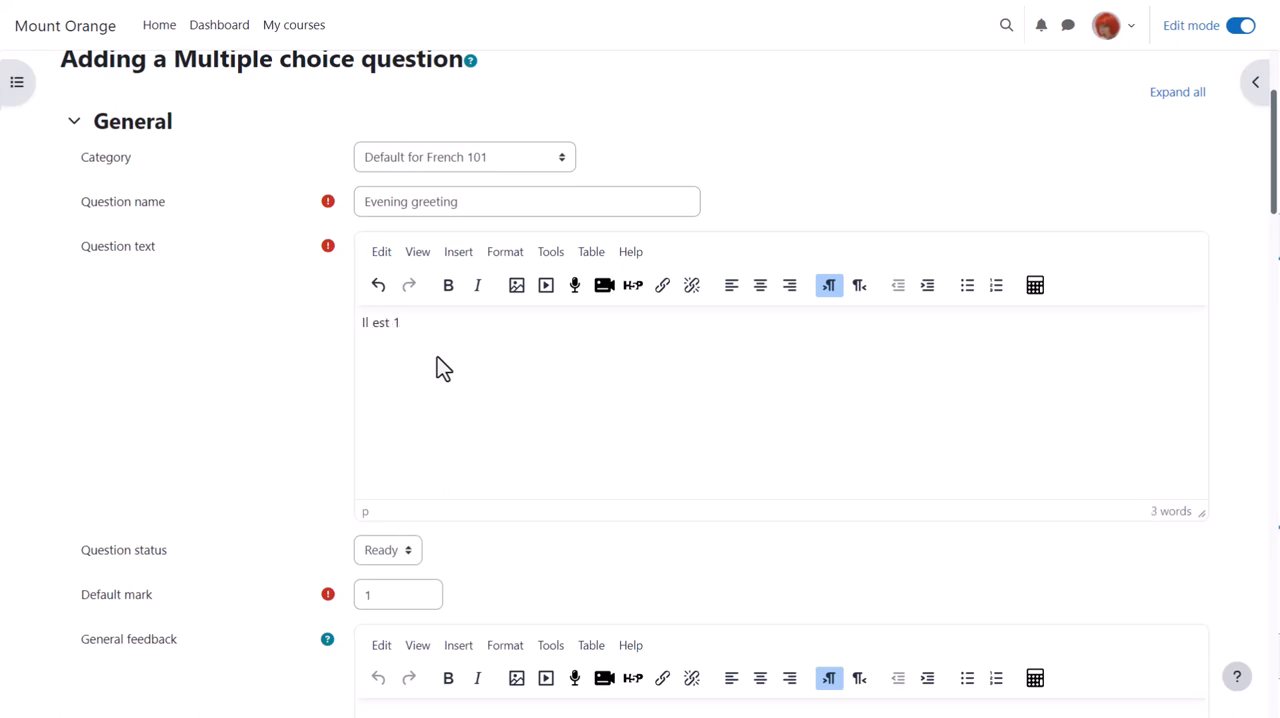
pyautogui.write('8 heures...')
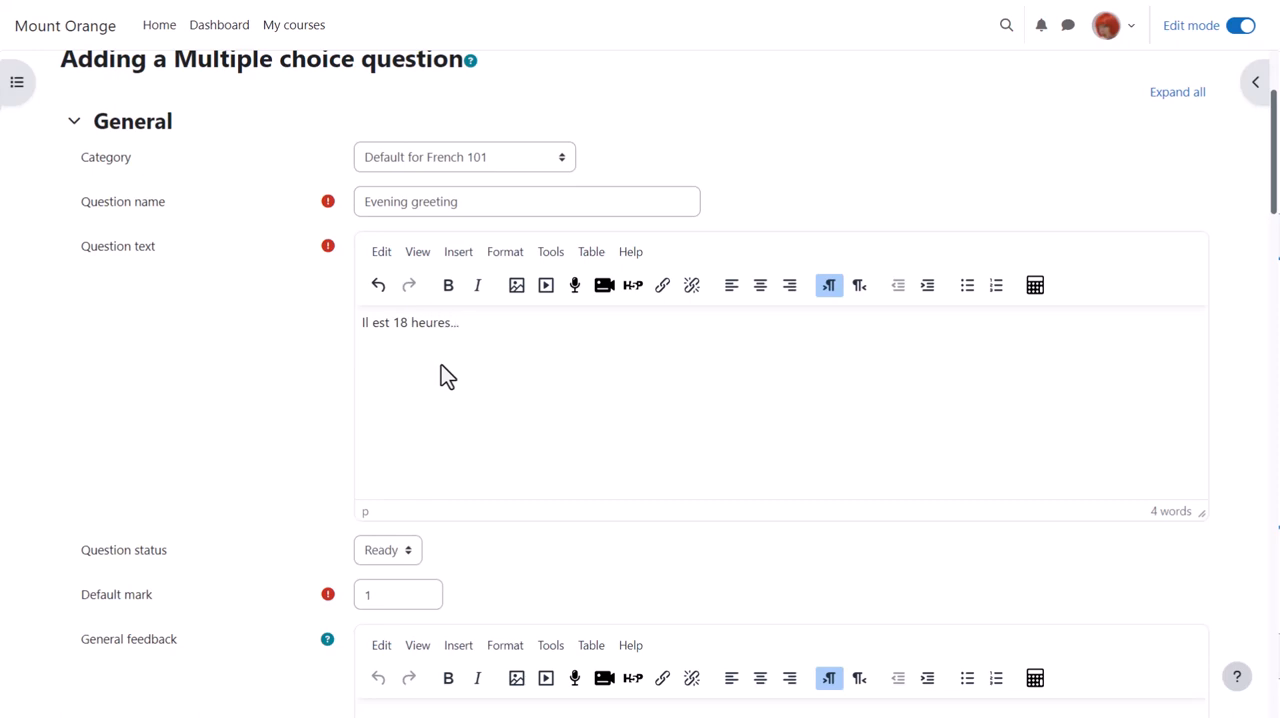
# - Enter 'Bonjour!' as answer Choice 1 and move into the Choice 2 field
pyautogui.scroll(-3)
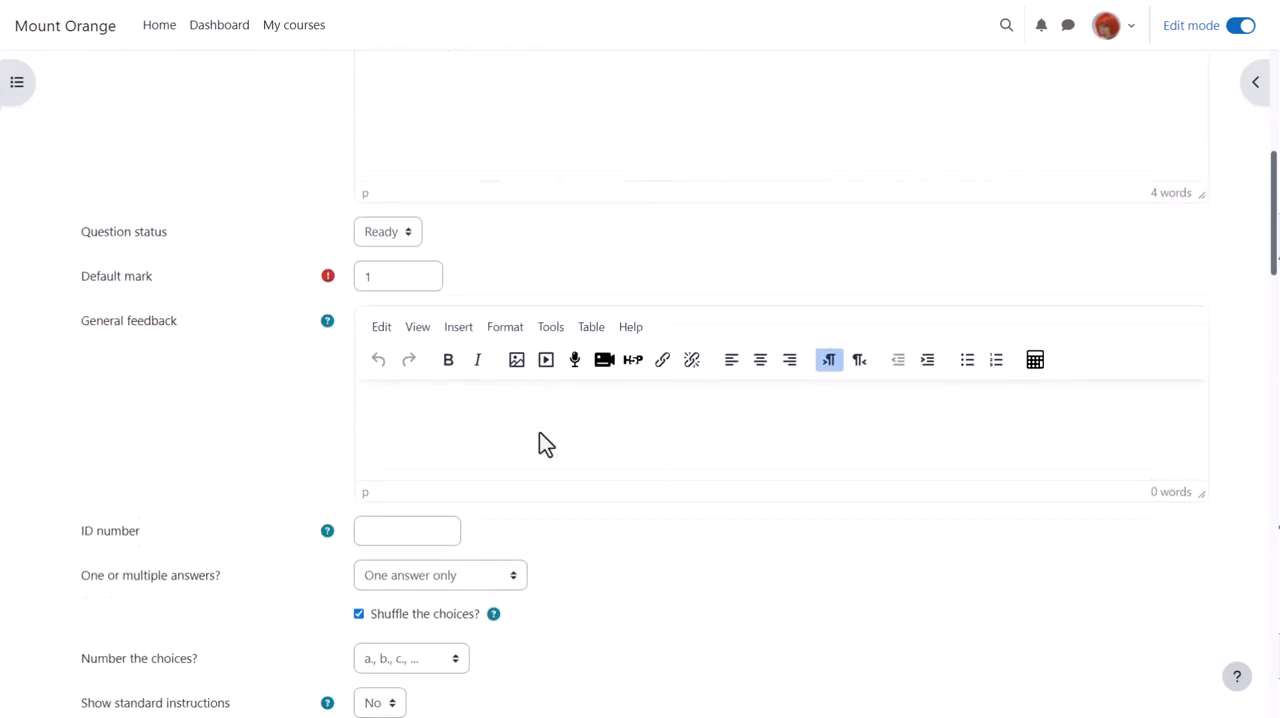
pyautogui.scroll(-3)
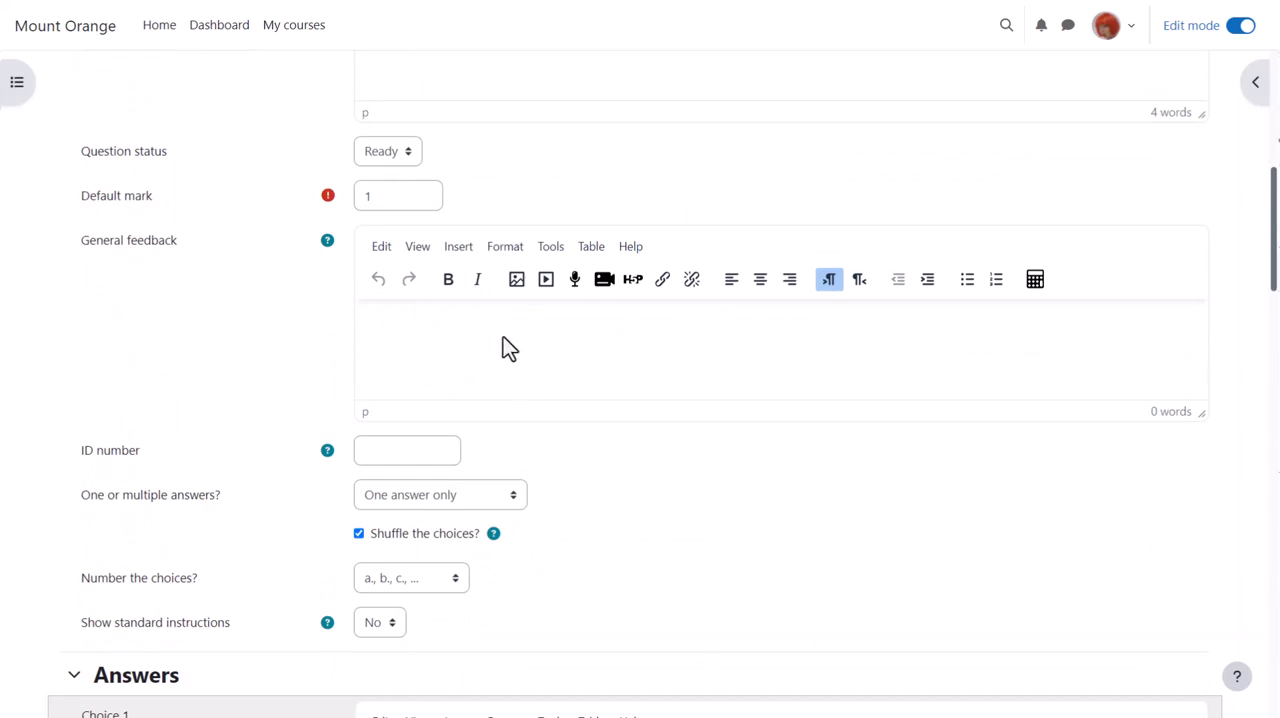
pyautogui.scroll(-3)
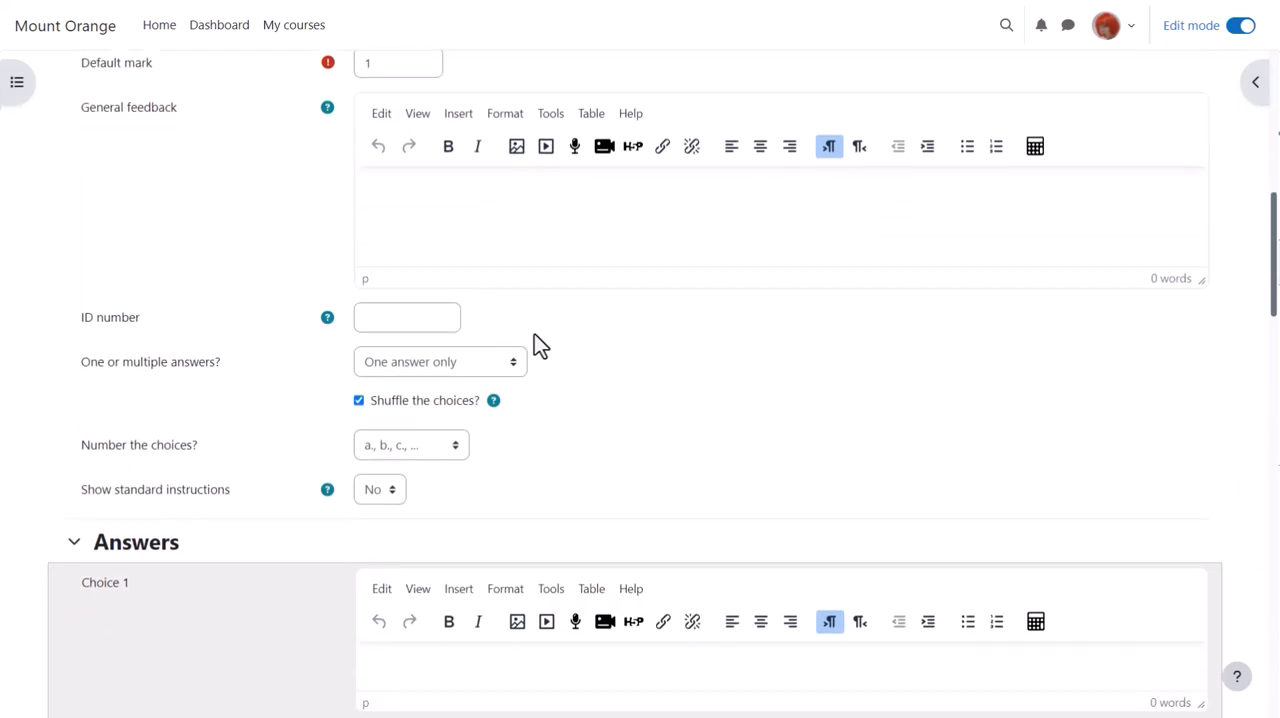
pyautogui.scroll(-3)
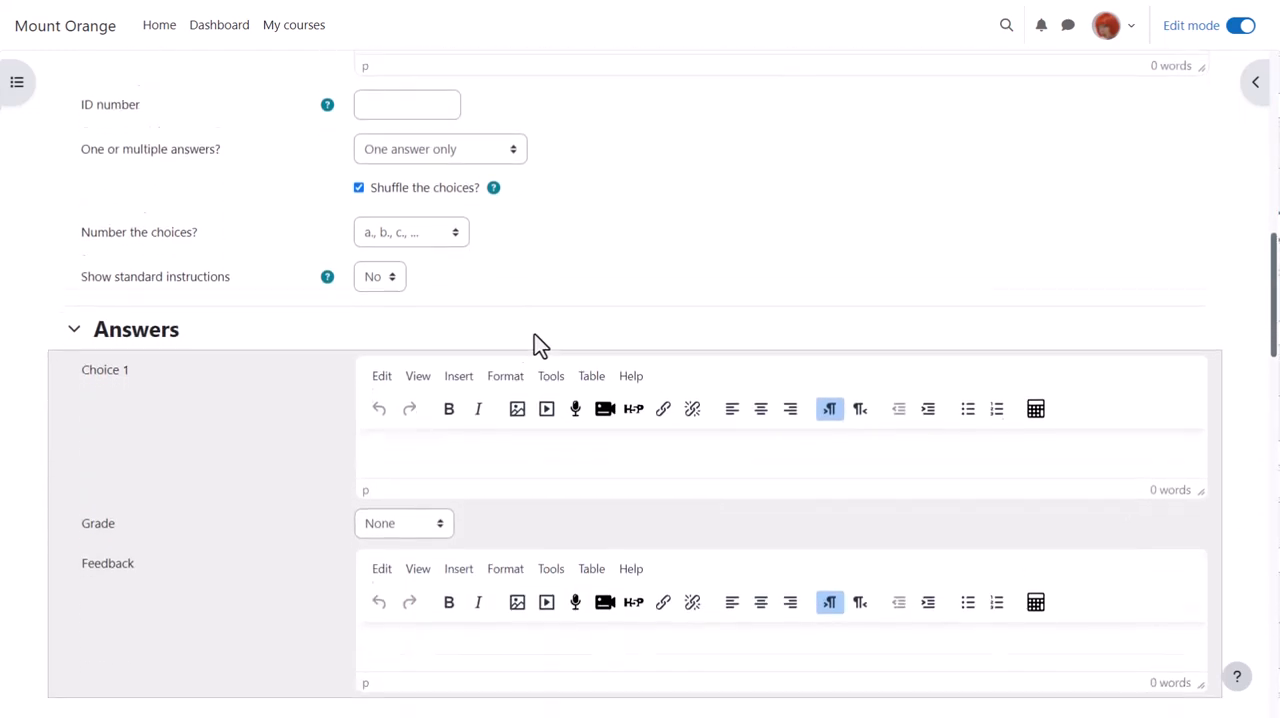
pyautogui.scroll(-3)
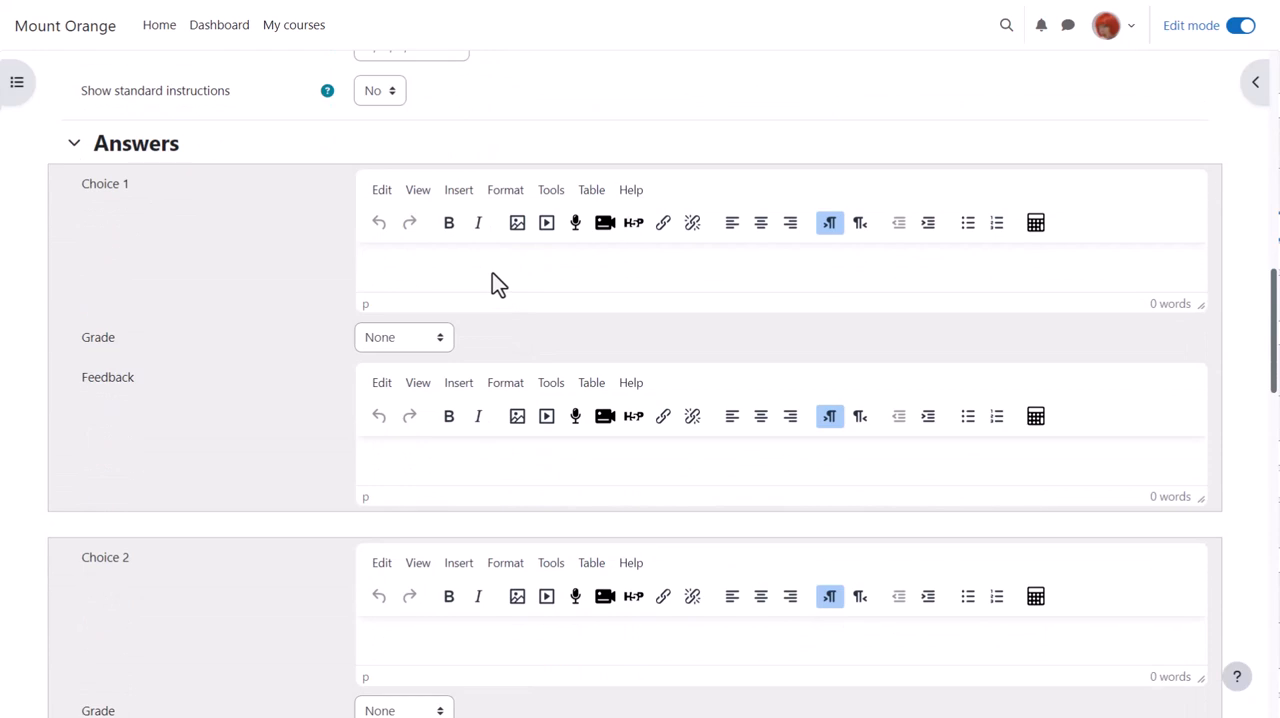
pyautogui.write('Bonjour!')
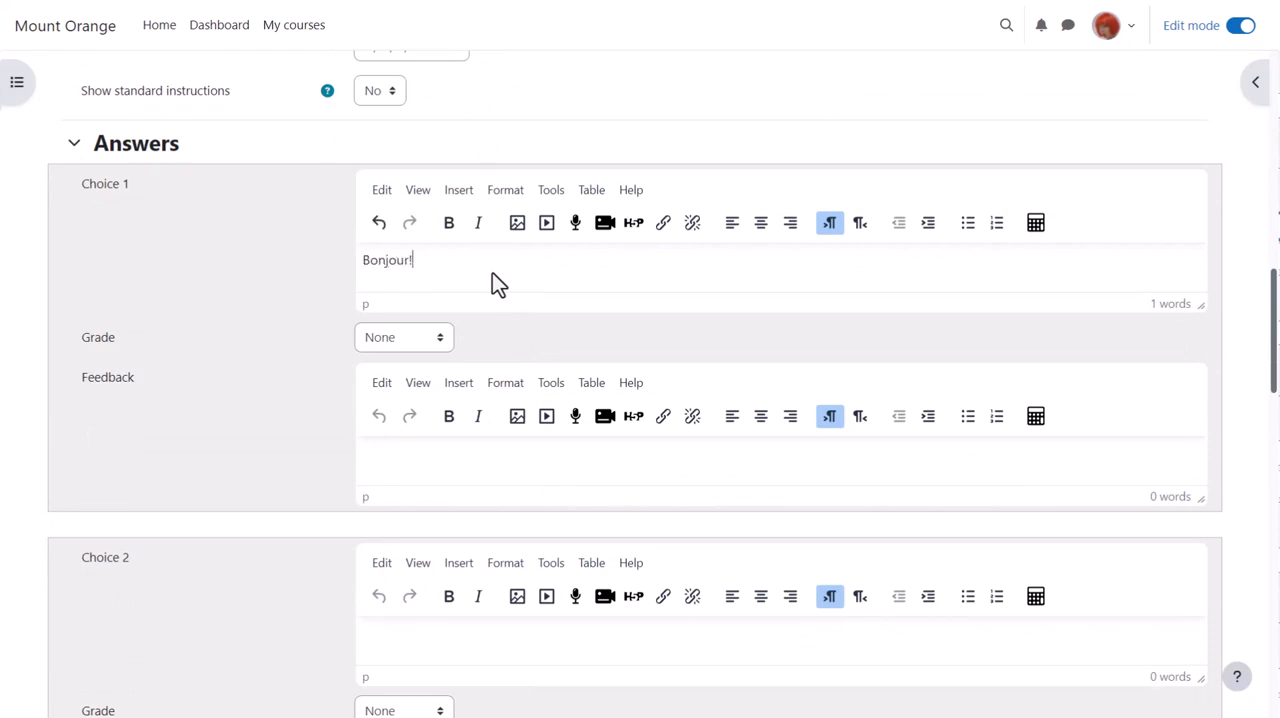
pyautogui.click(403, 337)
pyautogui.write('Bonso')
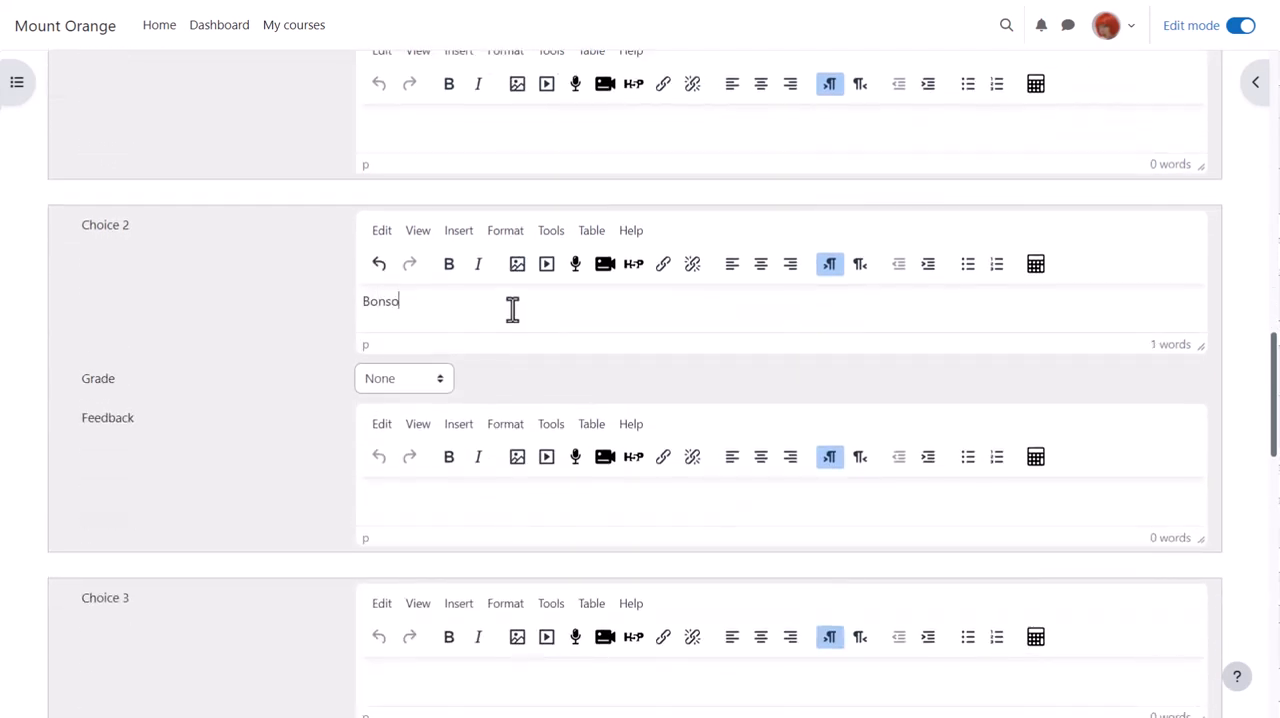
pyautogui.click(403, 378)
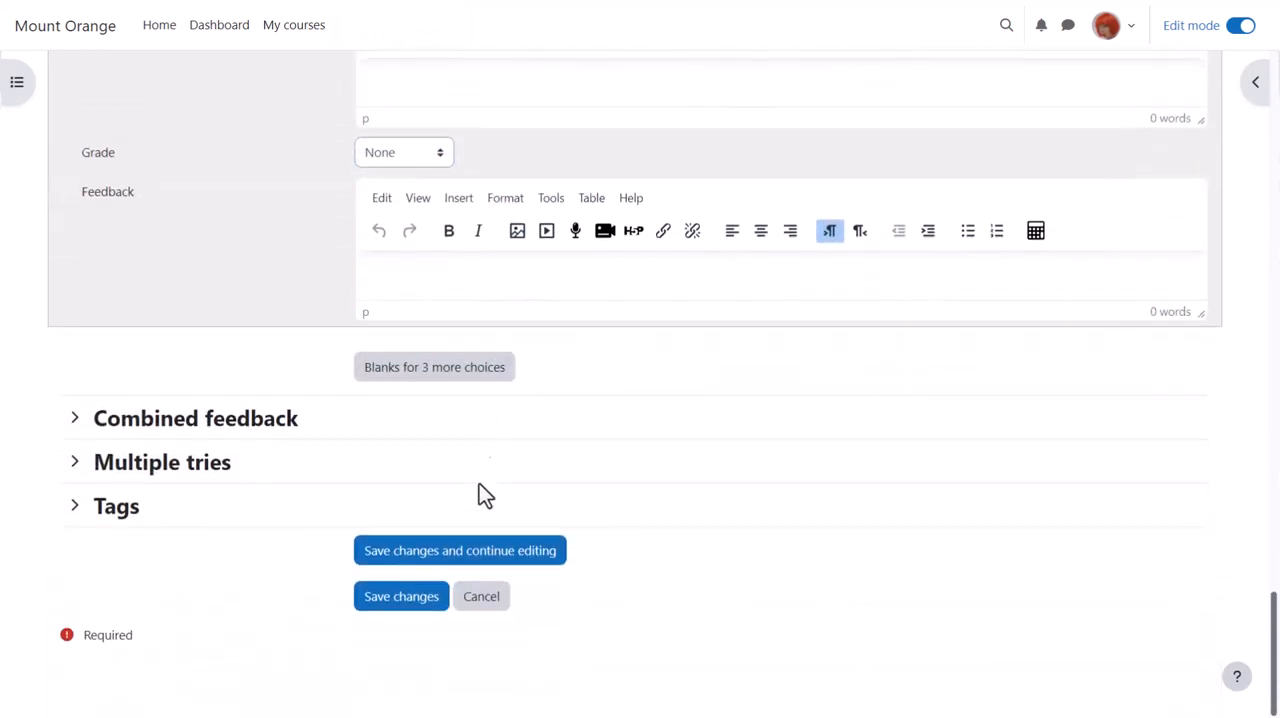
pyautogui.moveTo(401, 596)
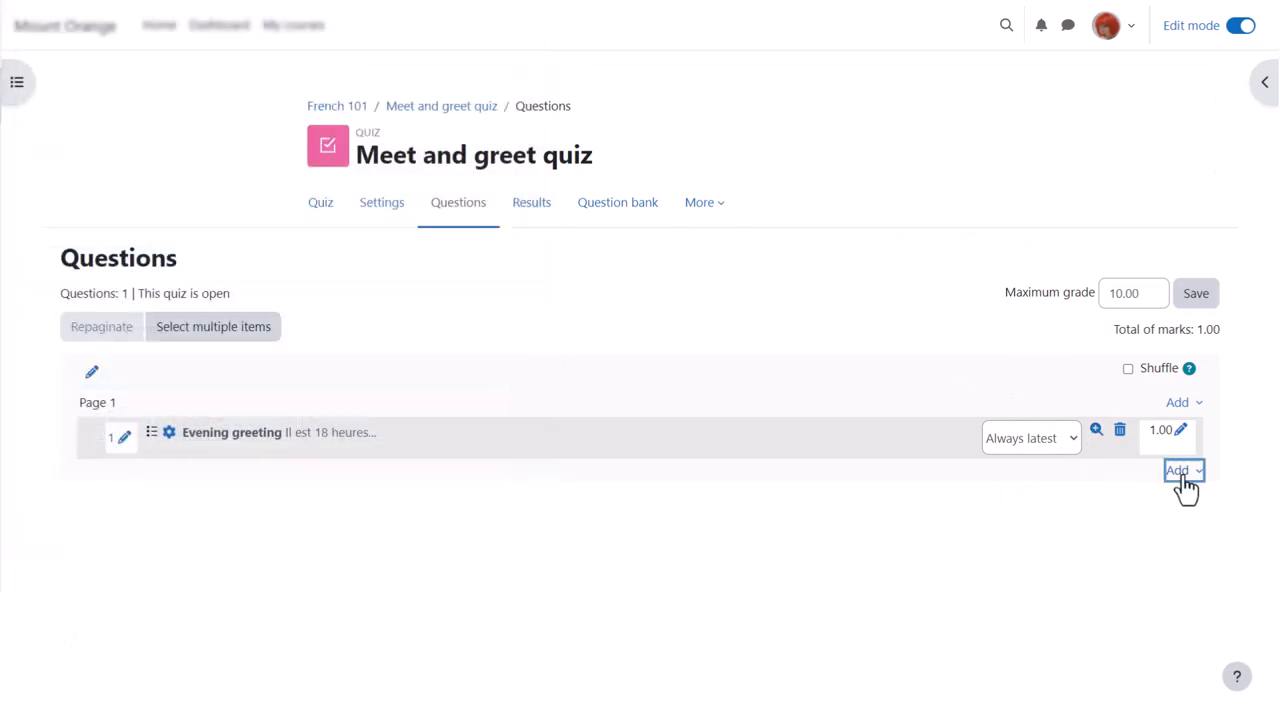
# - Open the Add menu below the saved Evening greeting question to add another question
pyautogui.click(1184, 470)
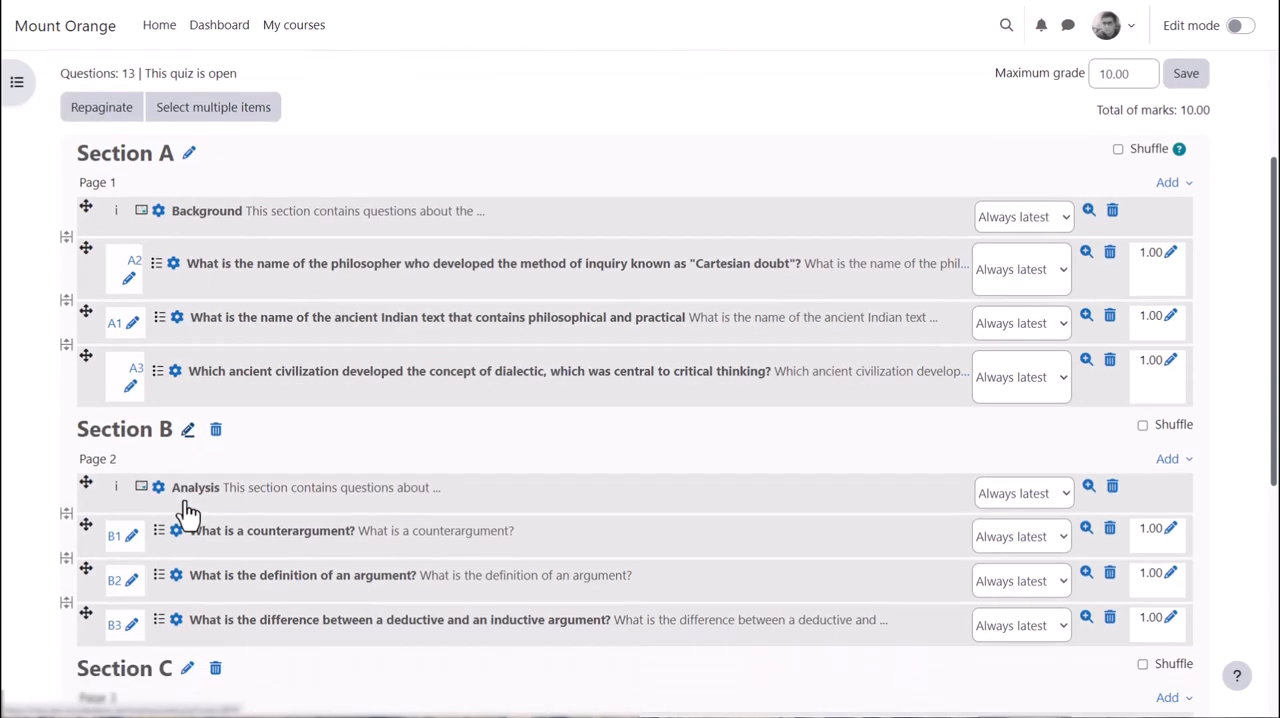
# - Scroll through the other quiz's Sections A, B and C down to Section C's questions
pyautogui.scroll(-3)
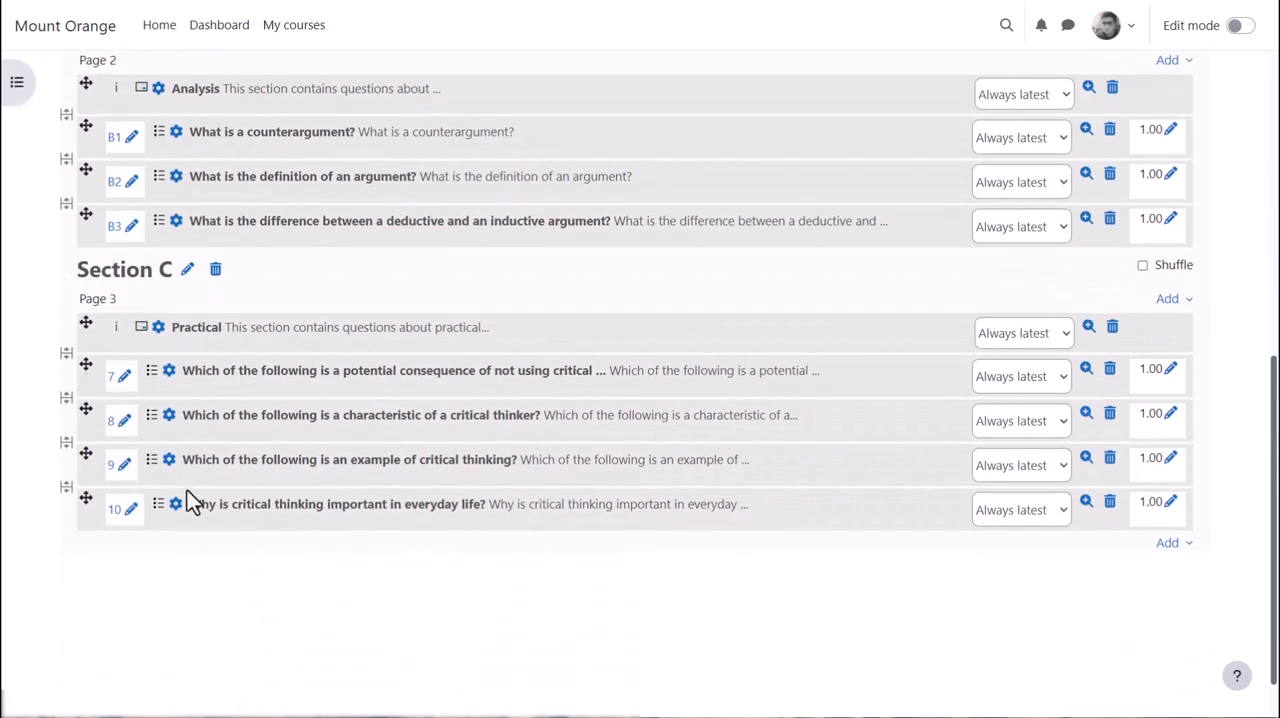
pyautogui.moveTo(86, 368)
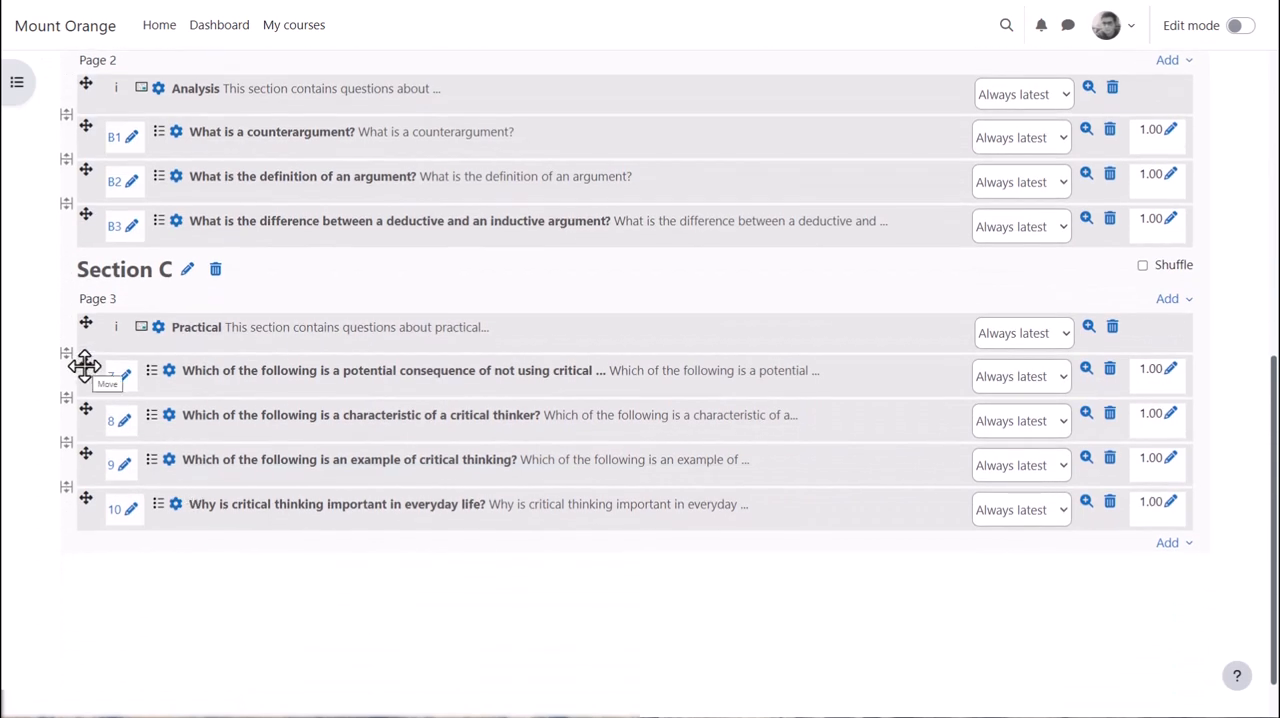
pyautogui.moveTo(86, 370)
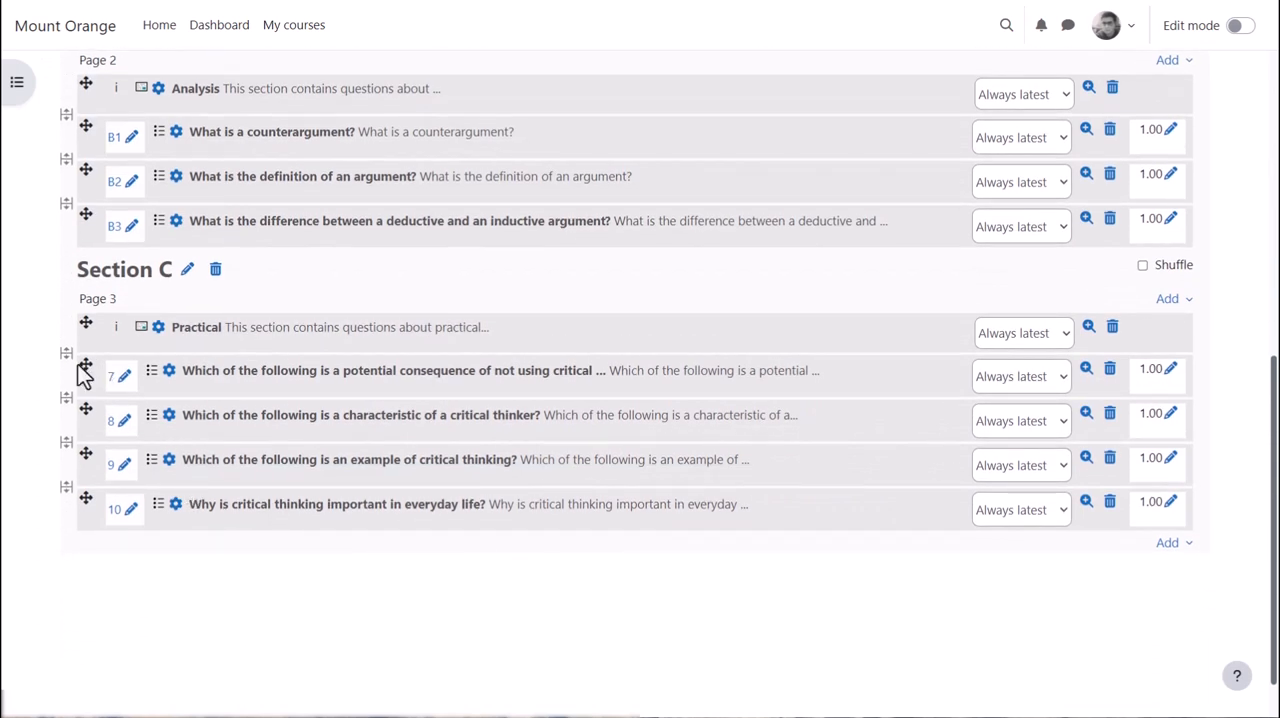
pyautogui.moveTo(66, 358)
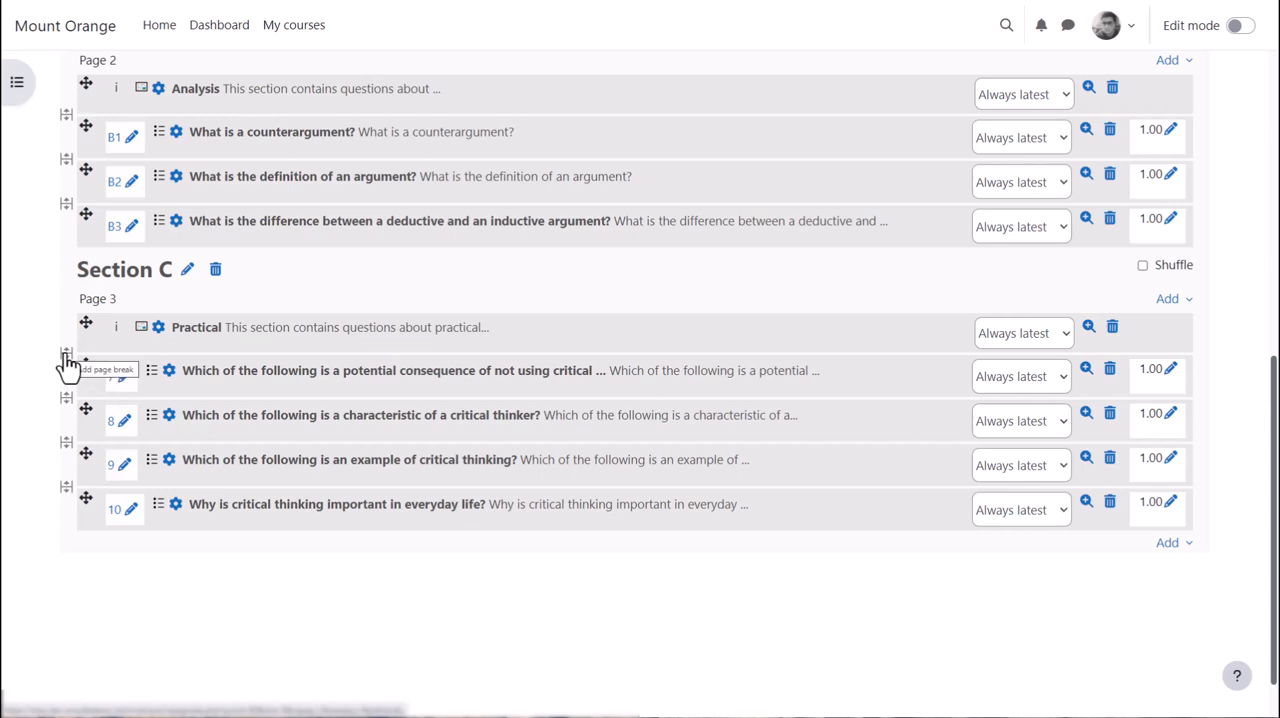